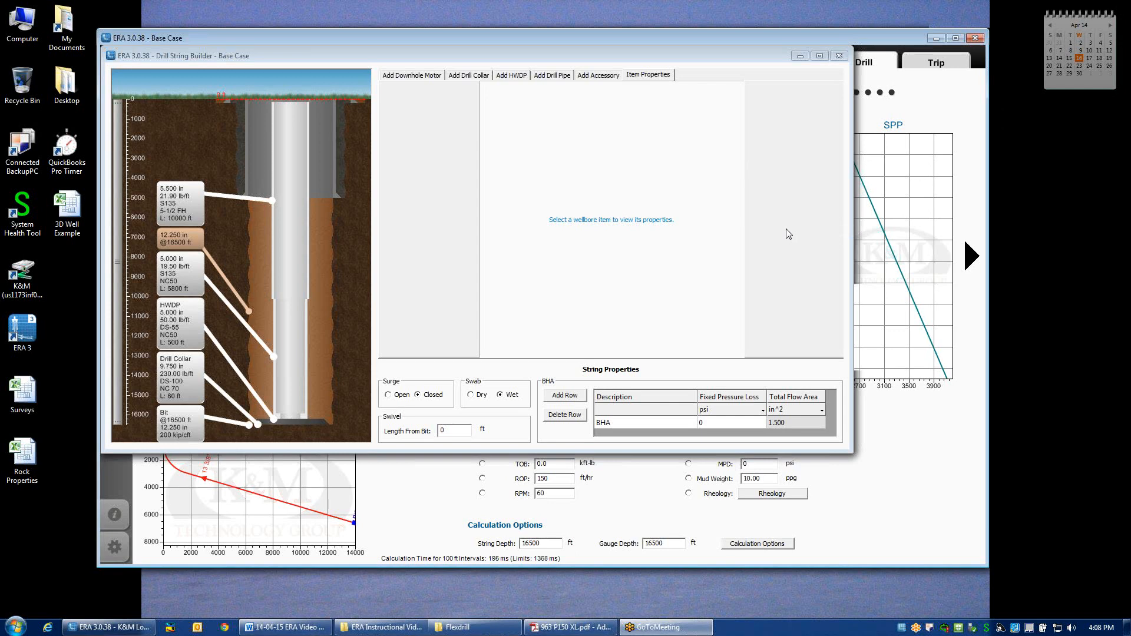
{"action": "mouse_move", "coordinate": [403, 84]}
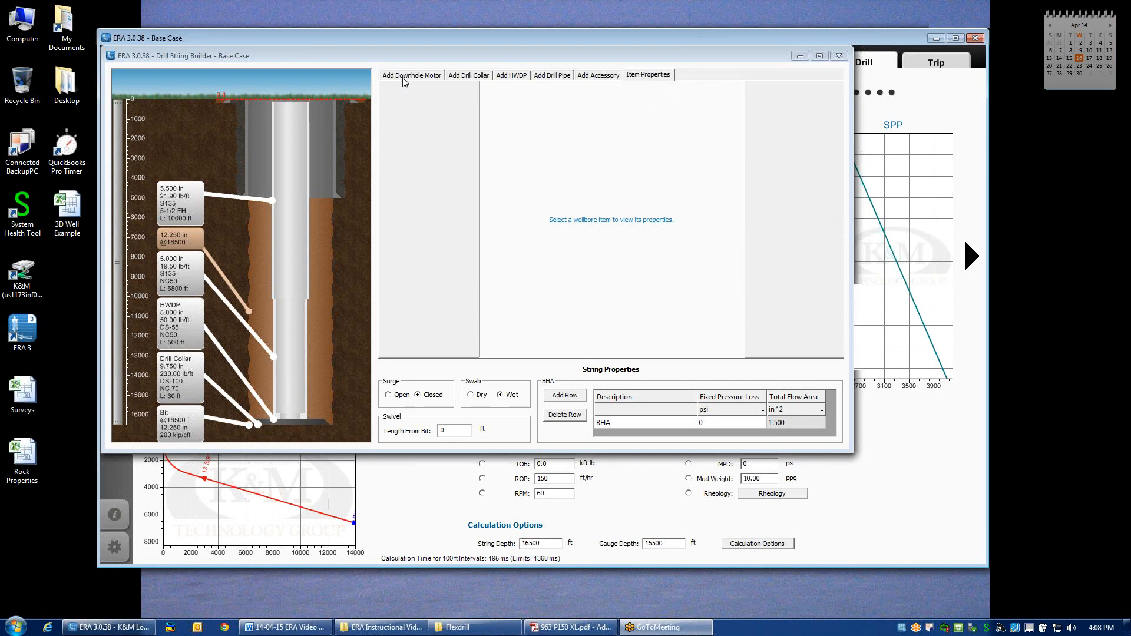
- Filter the downhole motor library to 9.625 in OD and 6:7 lobe configuration
{"action": "left_click", "coordinate": [411, 74]}
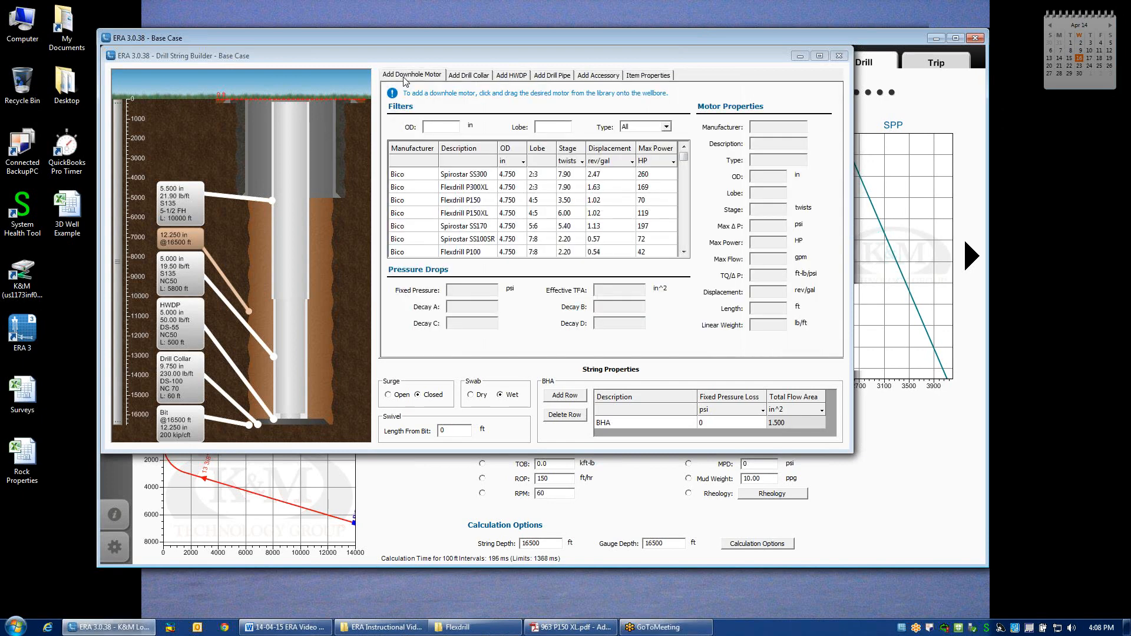
{"action": "left_click", "coordinate": [440, 126]}
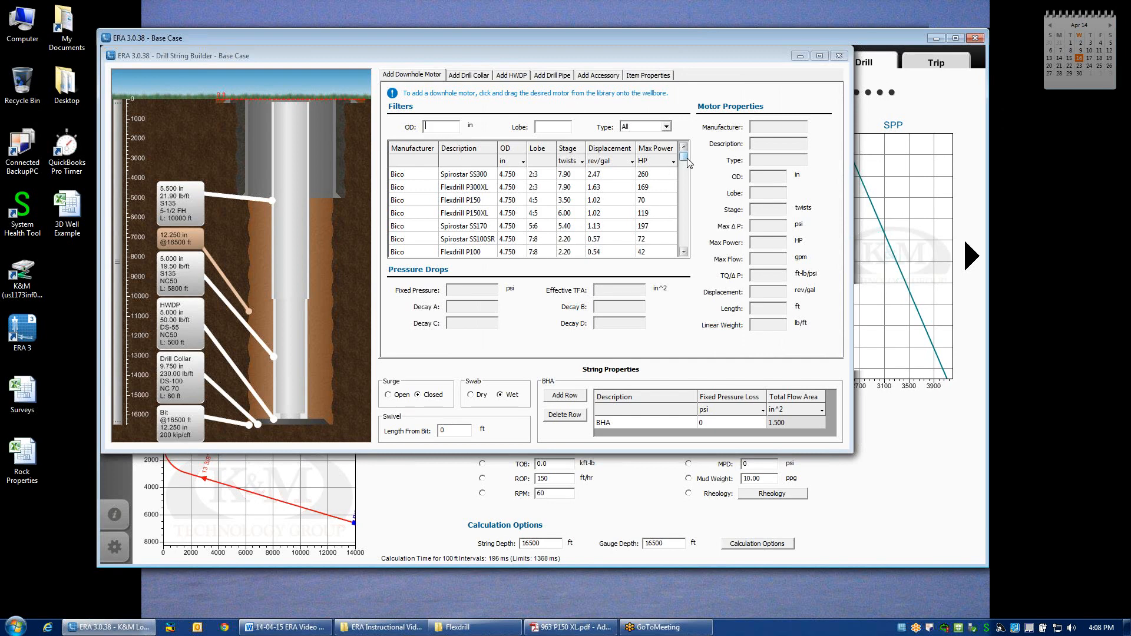
{"action": "mouse_move", "coordinate": [657, 189]}
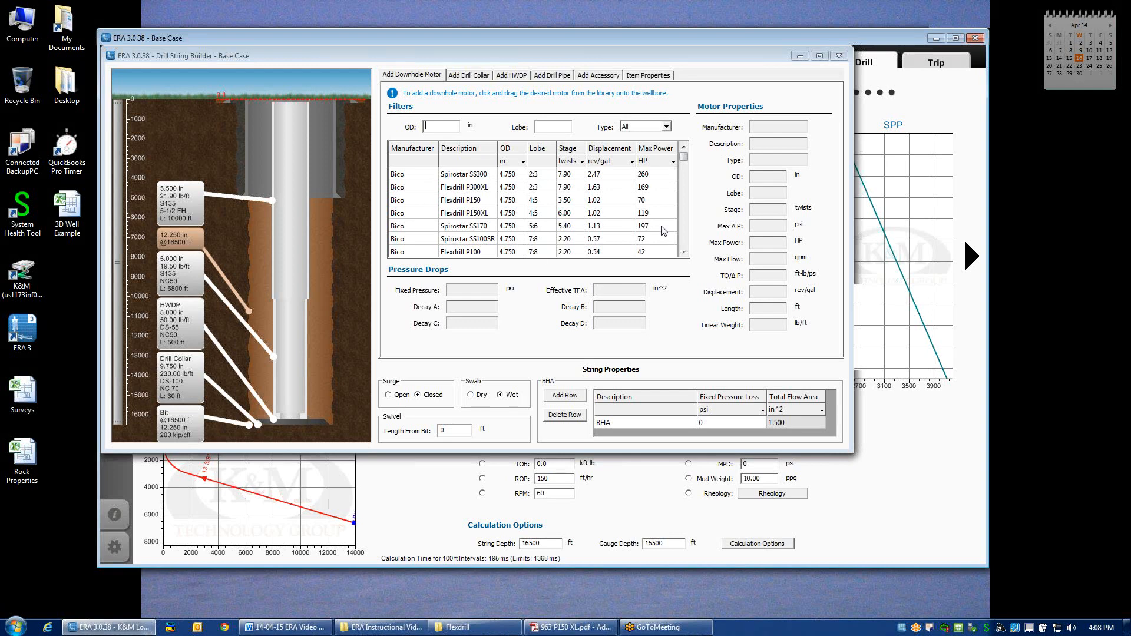
{"action": "mouse_move", "coordinate": [677, 190]}
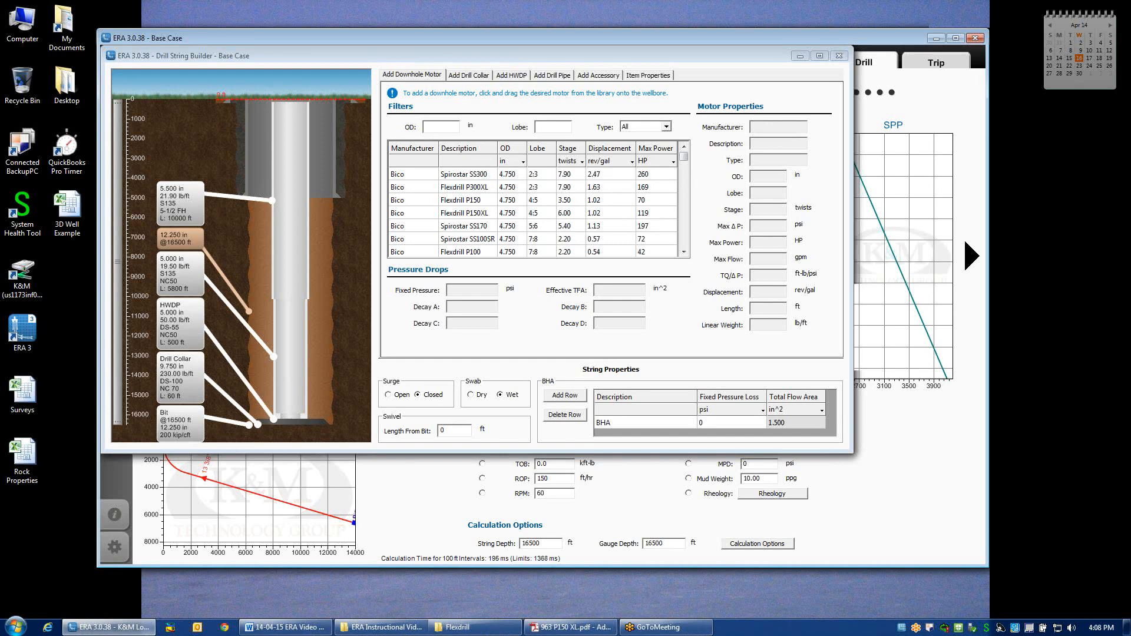
{"action": "type", "text": "9.625"}
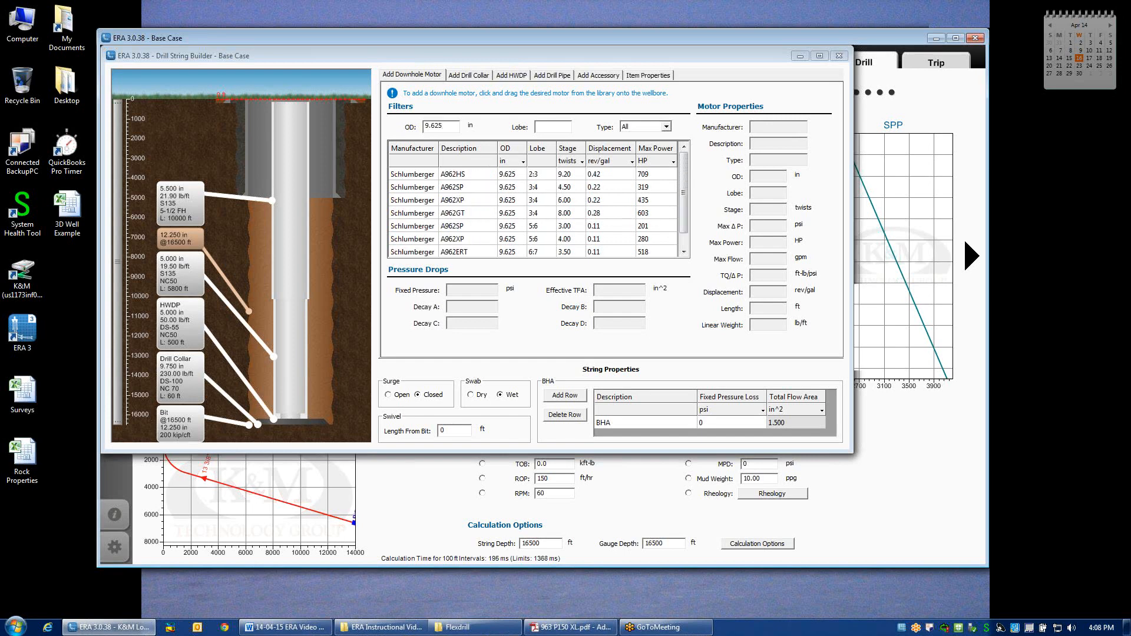
{"action": "left_click", "coordinate": [552, 124]}
{"action": "type", "text": "6:7"}
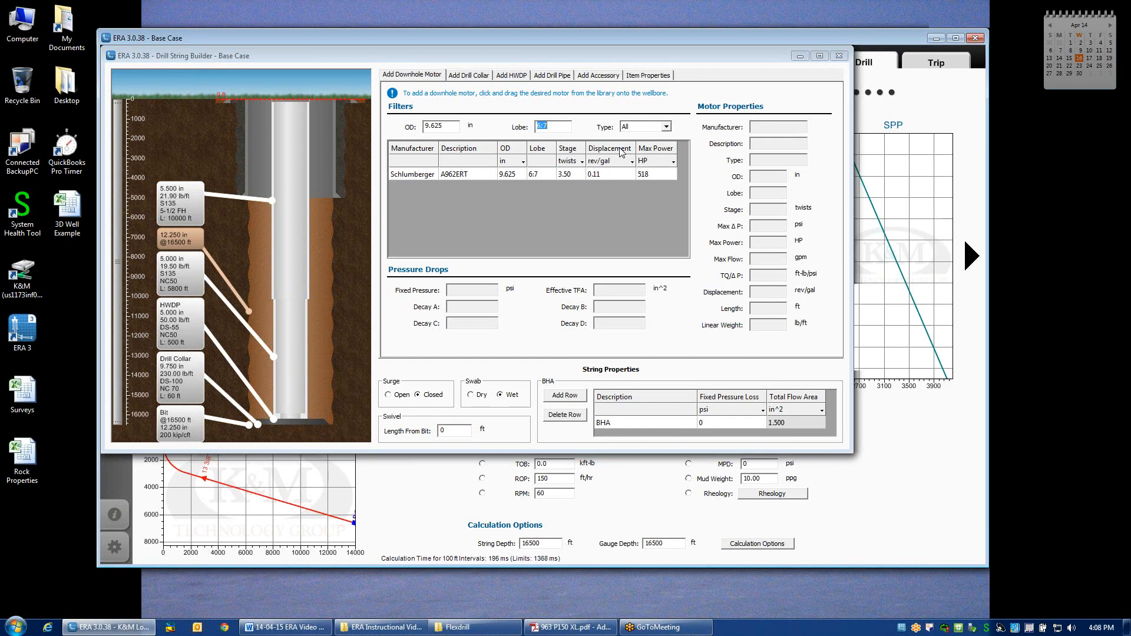
{"action": "mouse_move", "coordinate": [502, 209]}
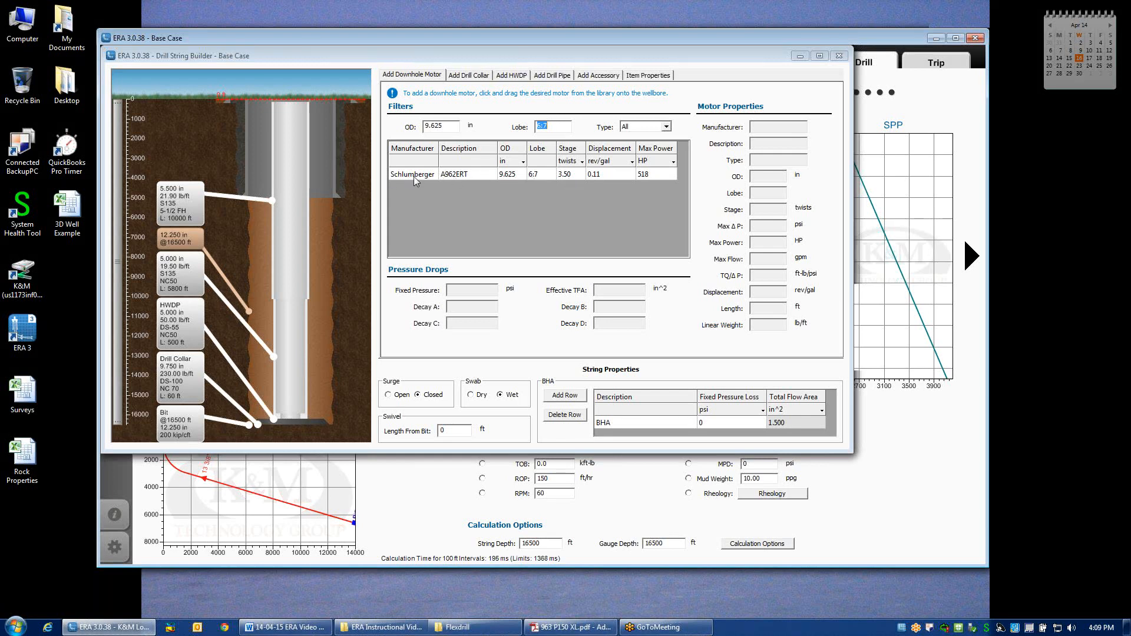
{"action": "mouse_move", "coordinate": [649, 177]}
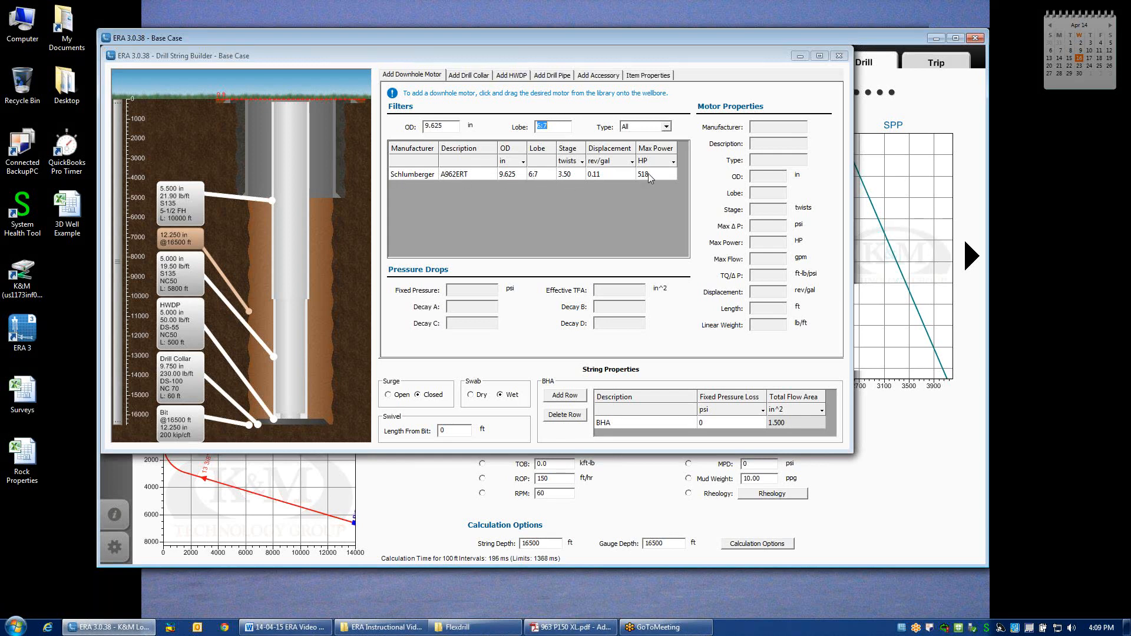
{"action": "mouse_move", "coordinate": [493, 128]}
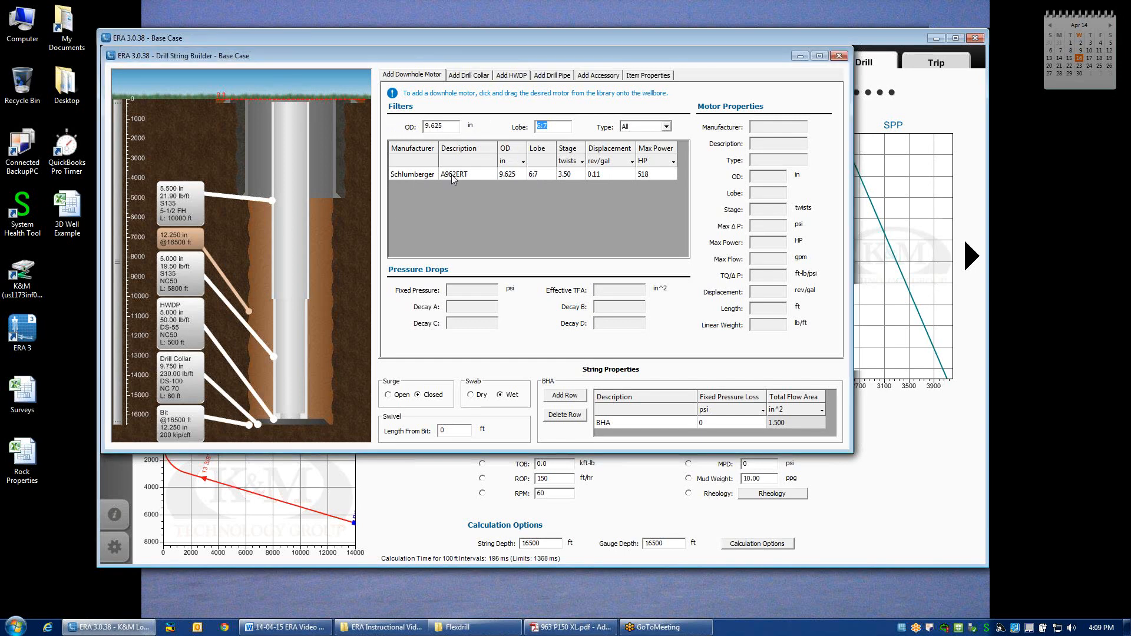
- Place the Schlumberger A962ERT motor above the bit and view its Decay A–D properties
{"action": "left_click", "coordinate": [465, 173]}
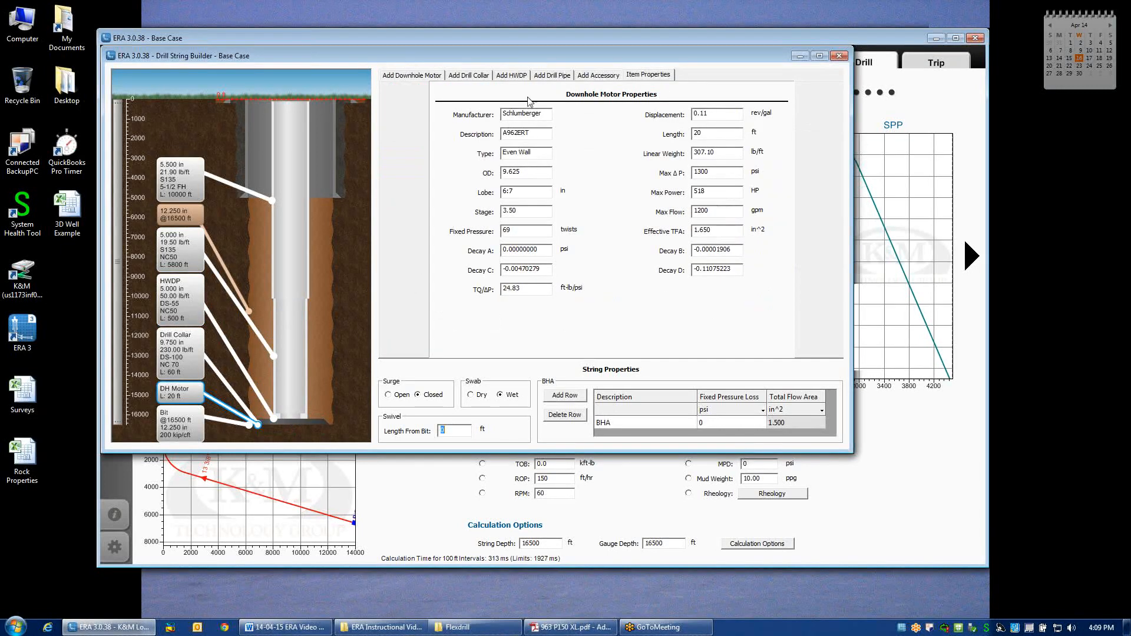
{"action": "mouse_move", "coordinate": [729, 310]}
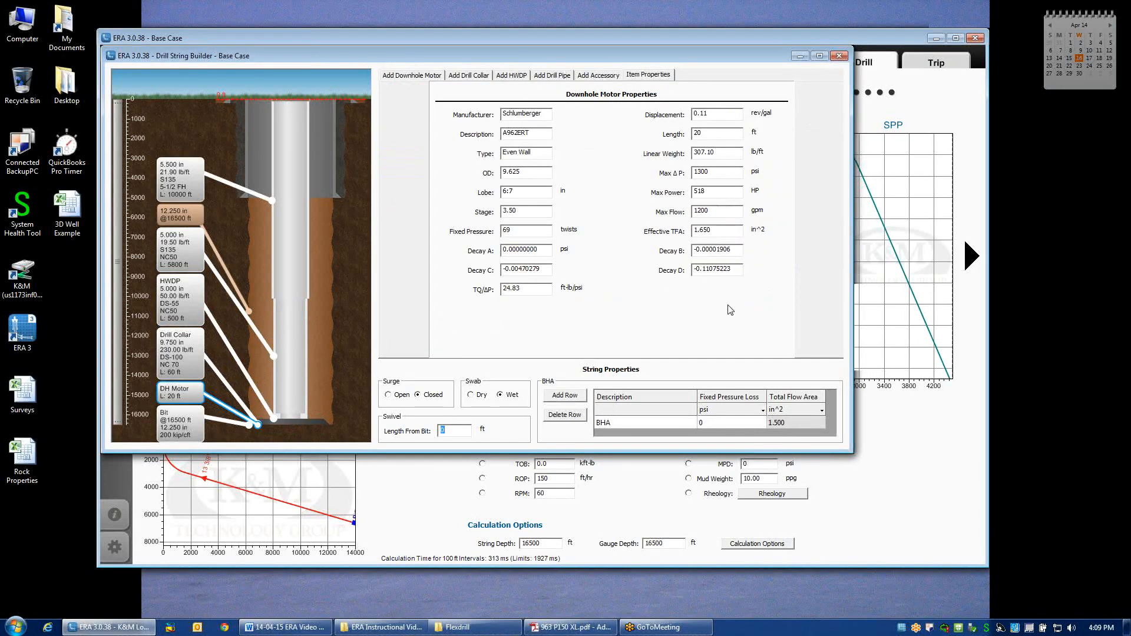
{"action": "mouse_move", "coordinate": [572, 149]}
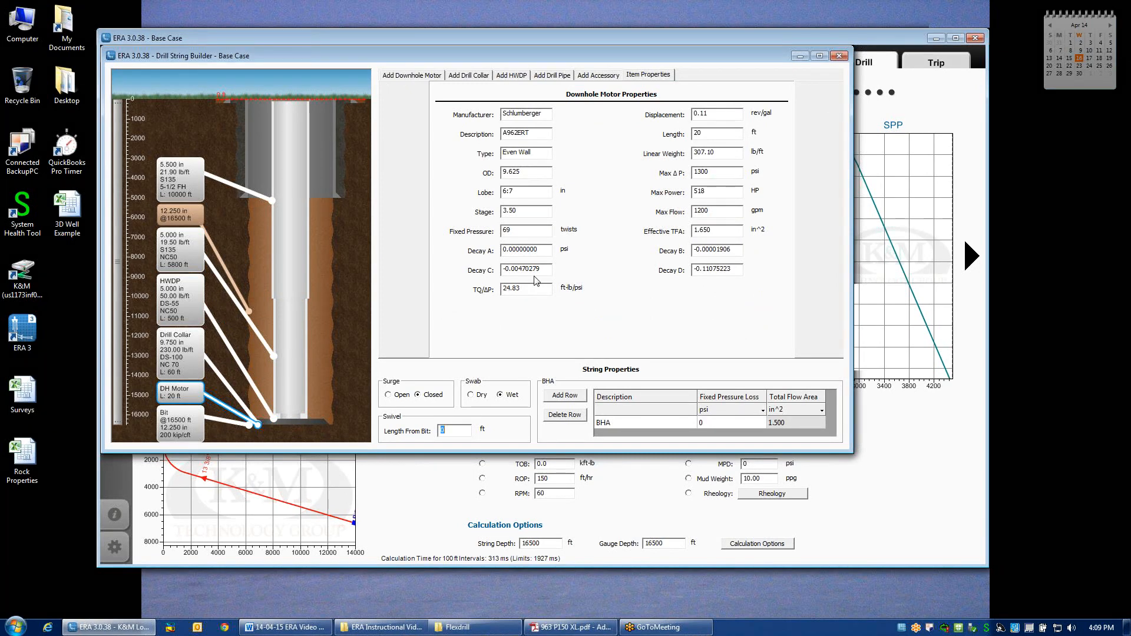
{"action": "mouse_move", "coordinate": [550, 319]}
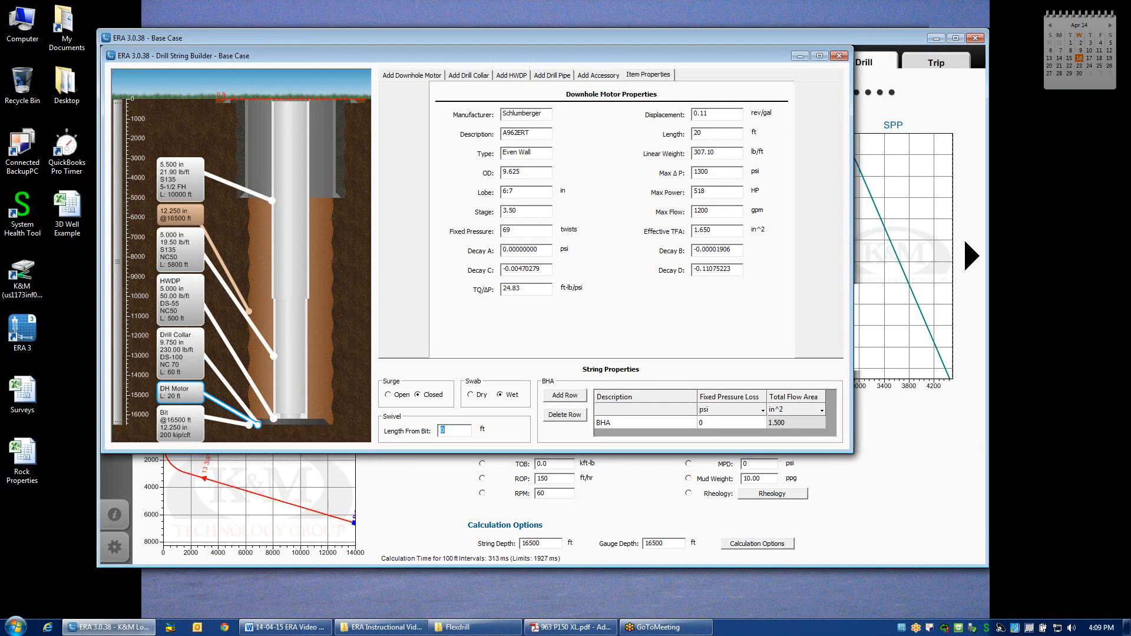
{"action": "mouse_move", "coordinate": [723, 106]}
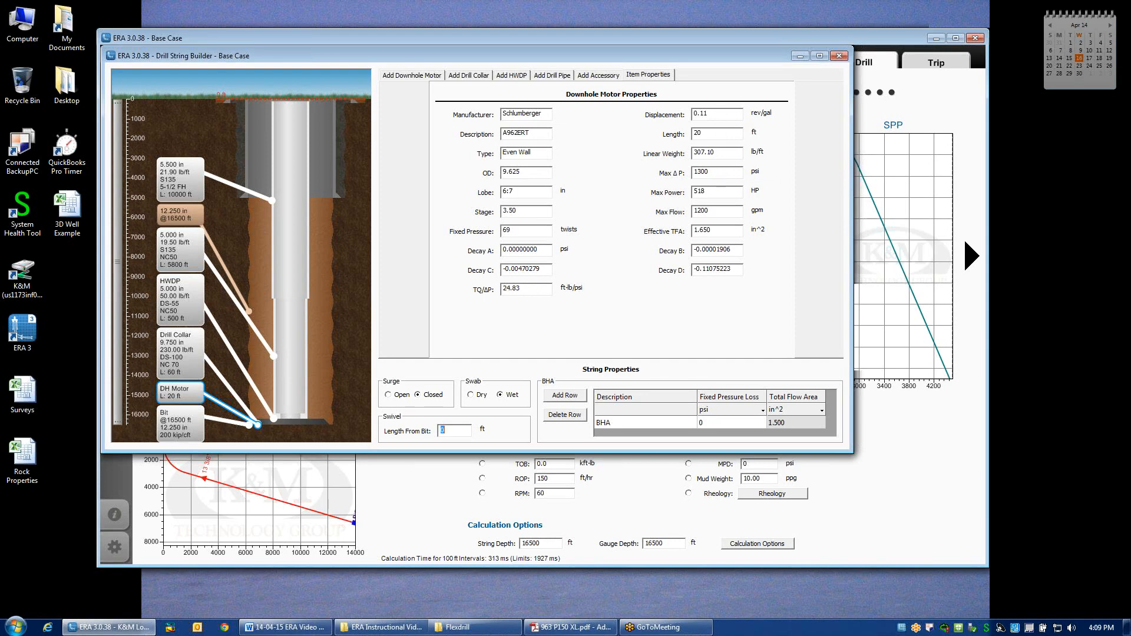
{"action": "left_click", "coordinate": [716, 210]}
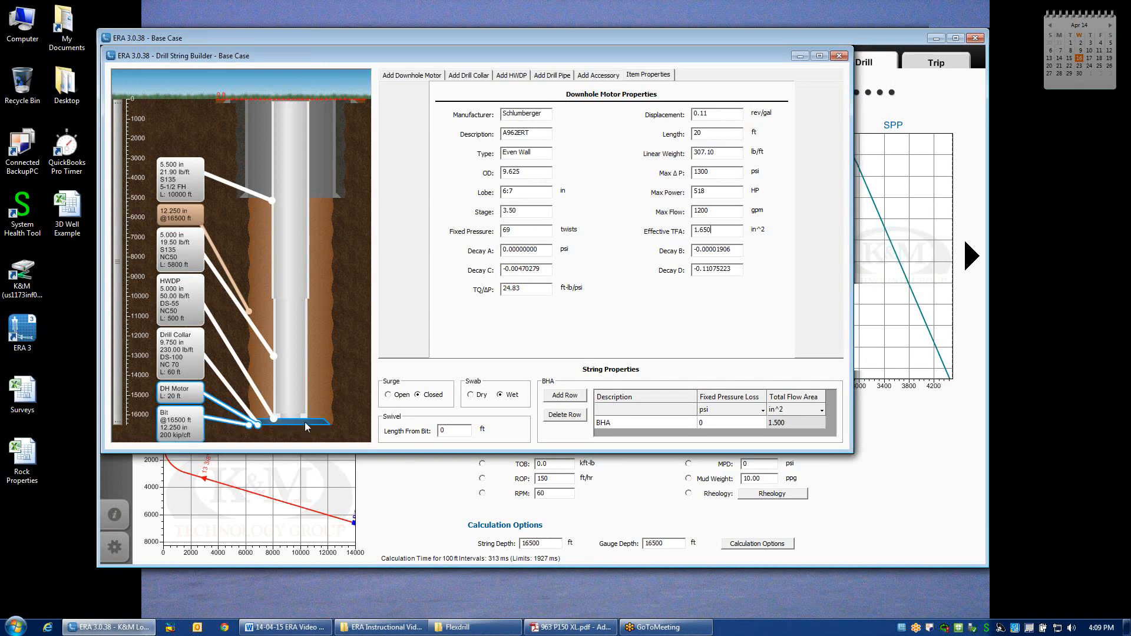
{"action": "mouse_move", "coordinate": [302, 424]}
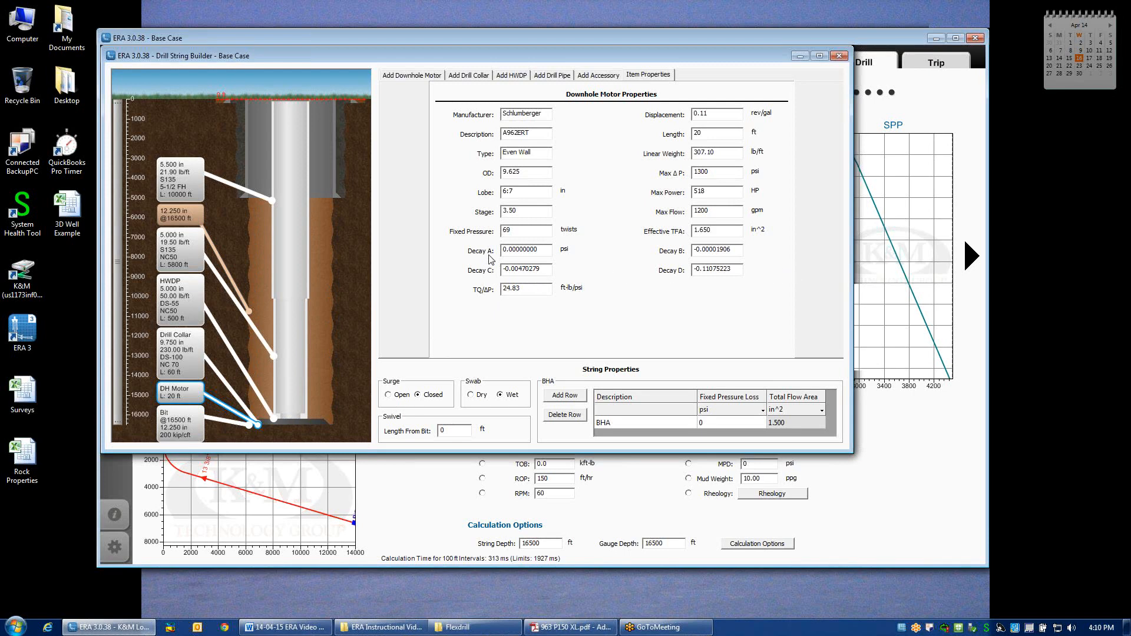
{"action": "mouse_move", "coordinate": [590, 270]}
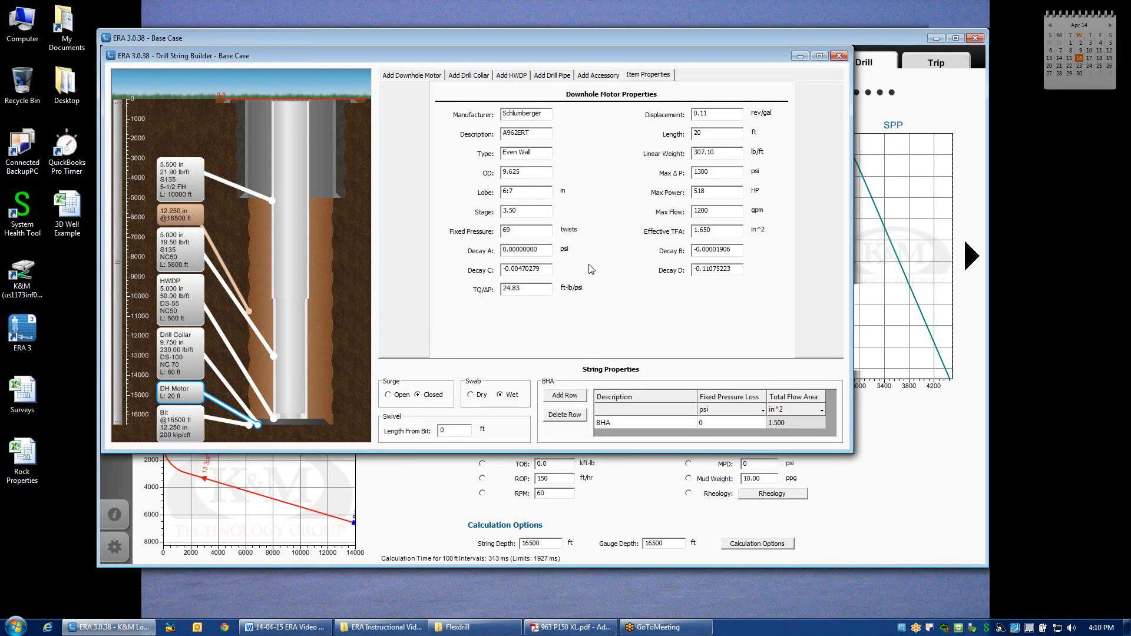
{"action": "mouse_move", "coordinate": [658, 261]}
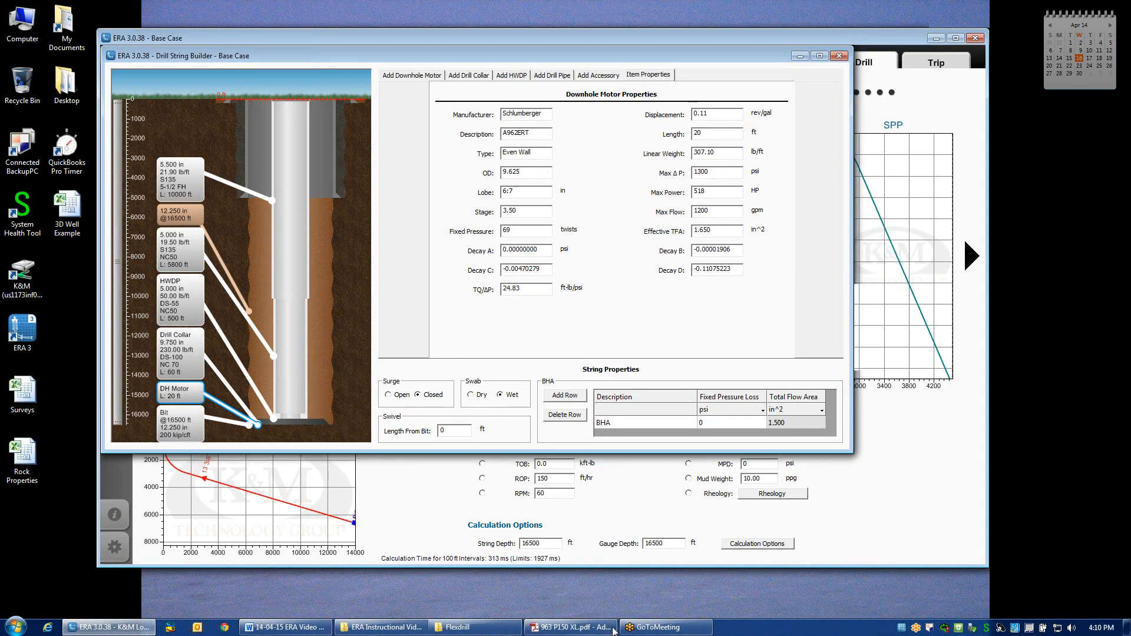
{"action": "mouse_move", "coordinate": [569, 626]}
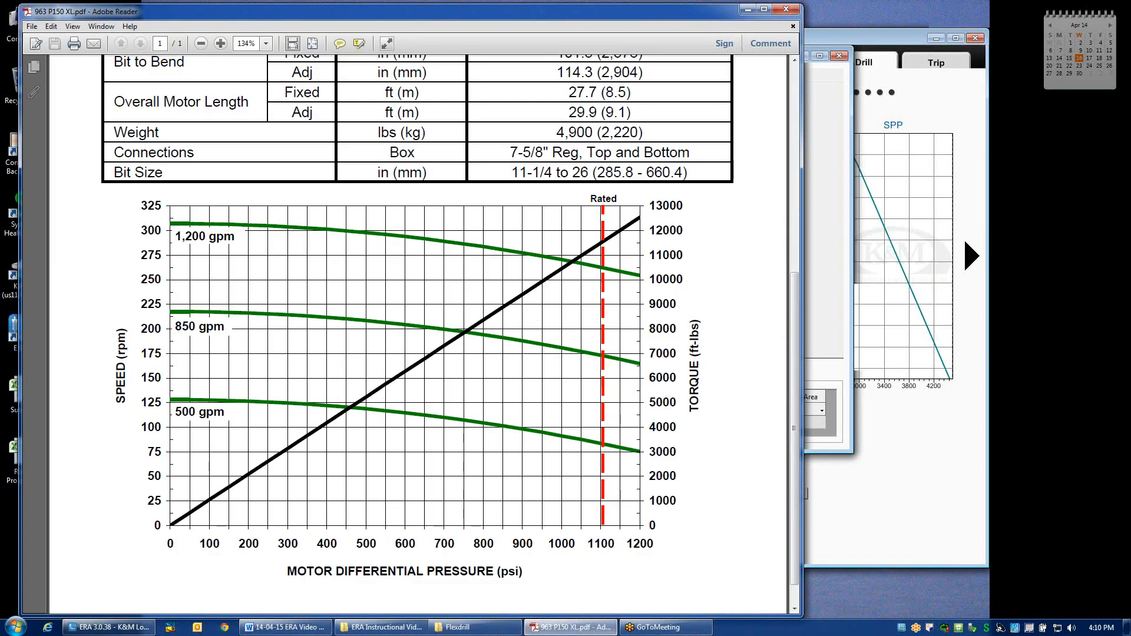
{"action": "mouse_move", "coordinate": [629, 517]}
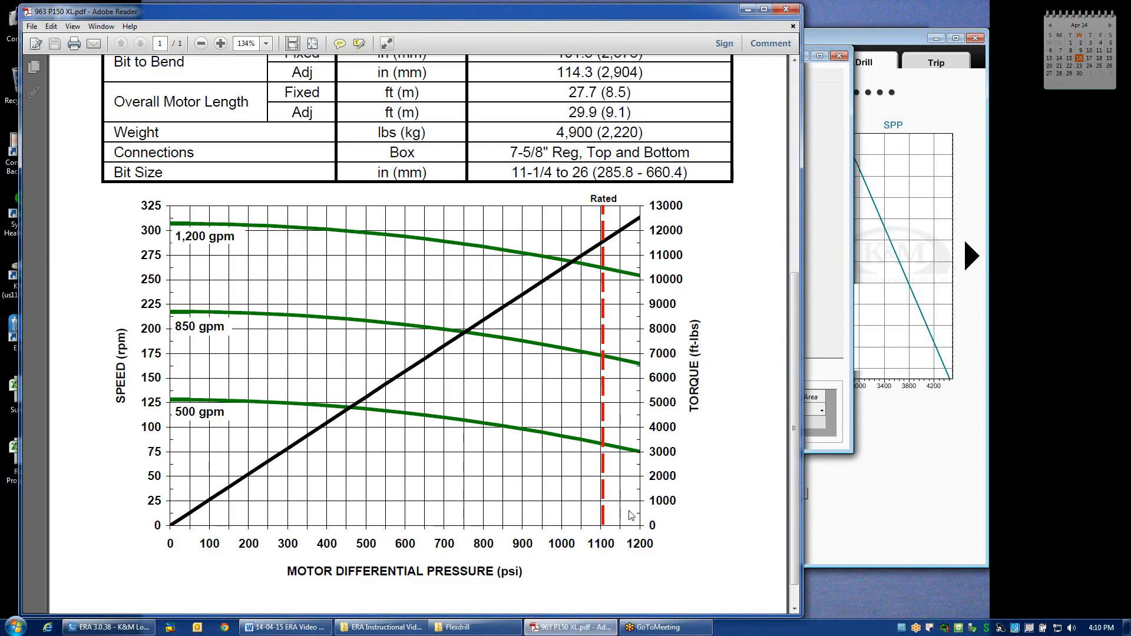
{"action": "mouse_move", "coordinate": [414, 330]}
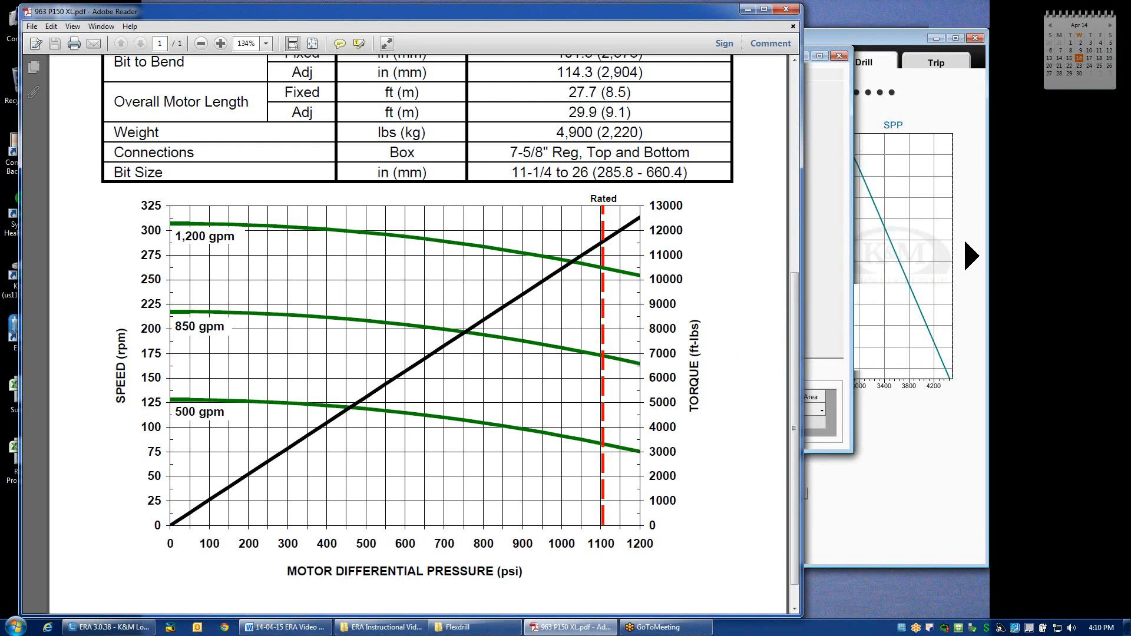
{"action": "mouse_move", "coordinate": [615, 294]}
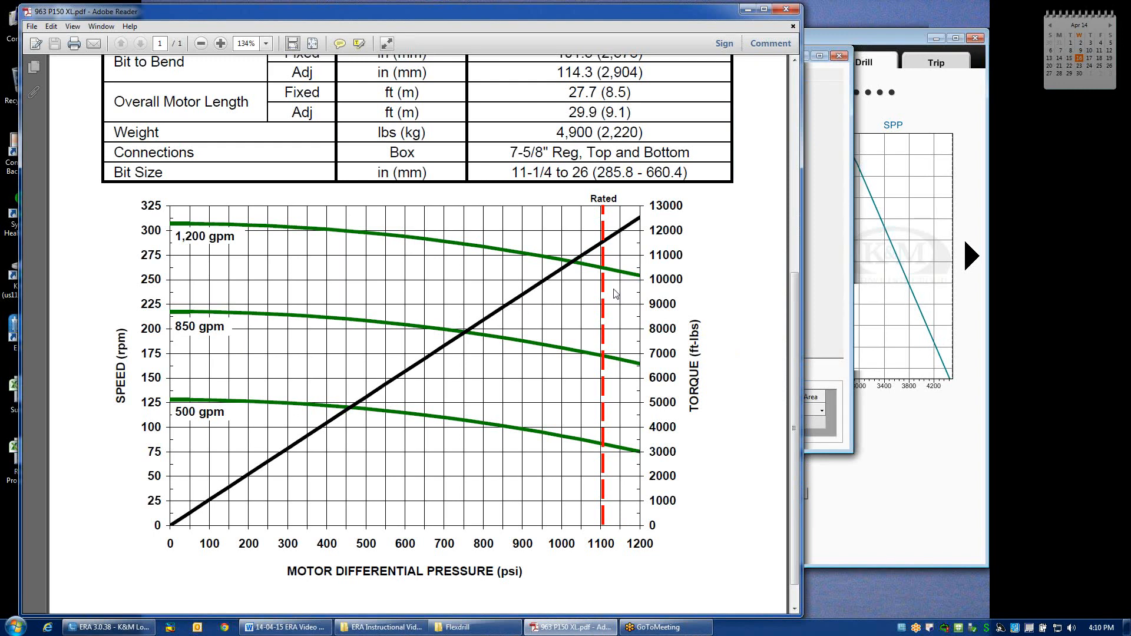
{"action": "mouse_move", "coordinate": [403, 242]}
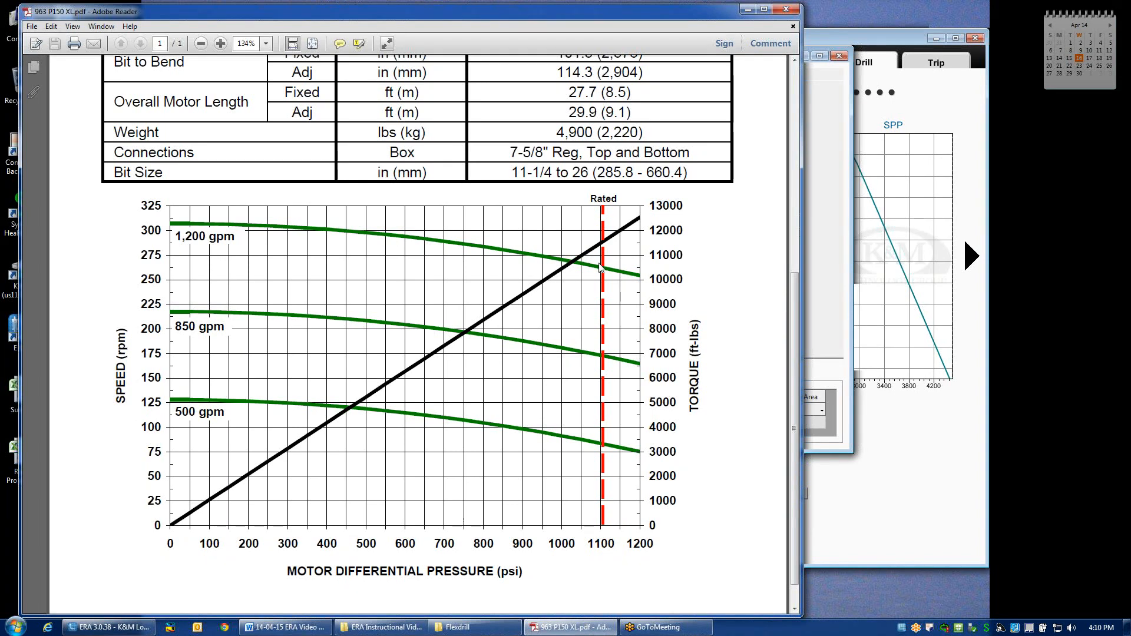
{"action": "mouse_move", "coordinate": [601, 270]}
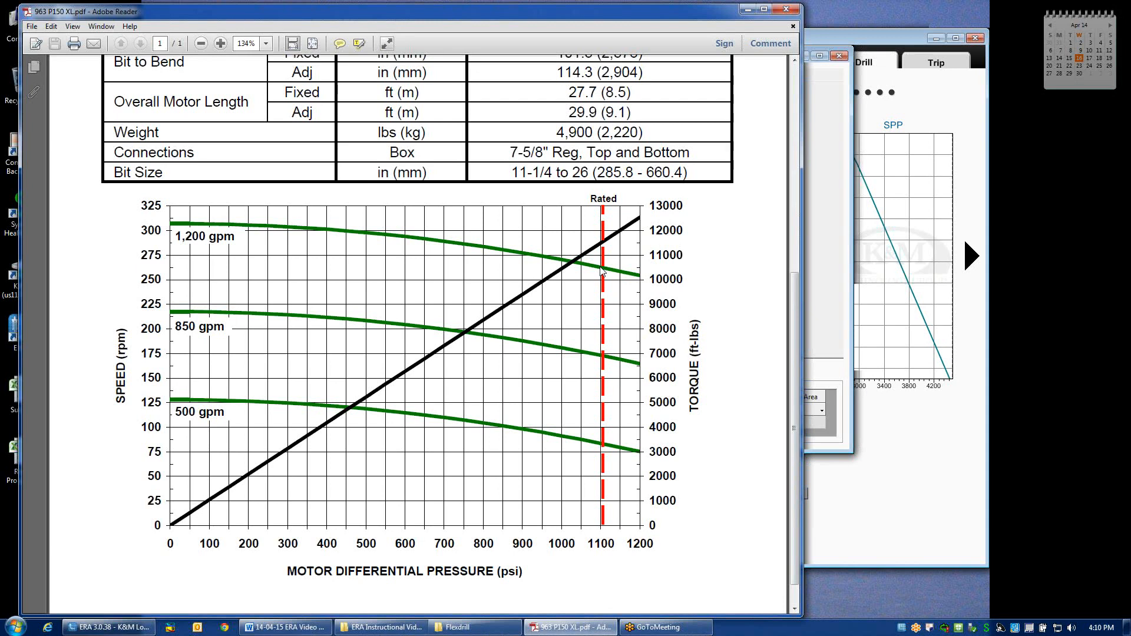
{"action": "mouse_move", "coordinate": [475, 261]}
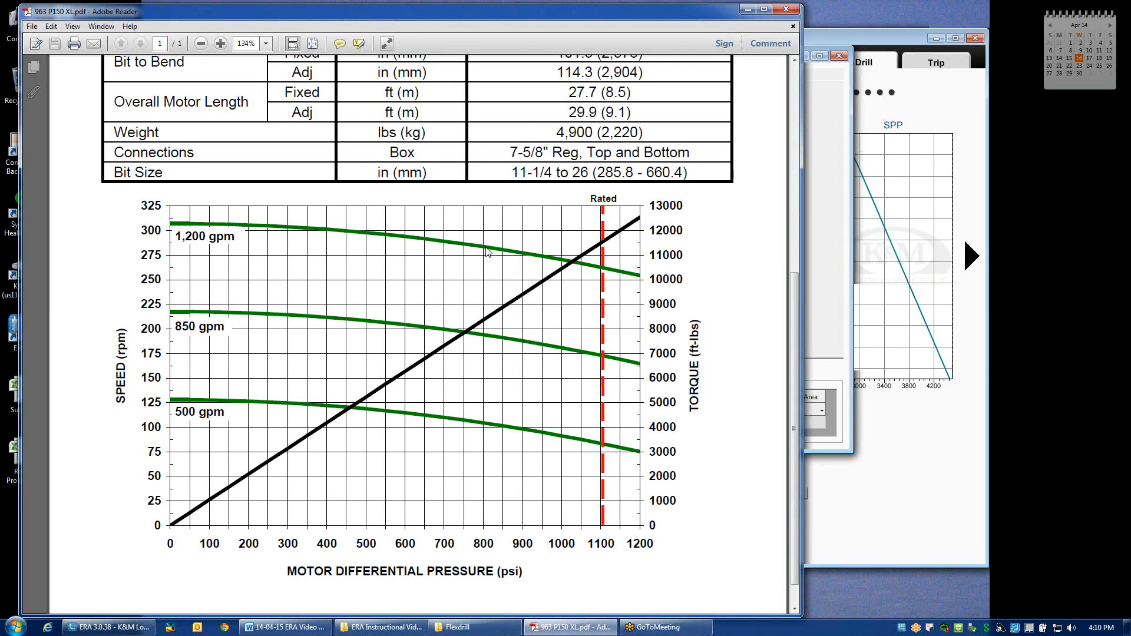
{"action": "mouse_move", "coordinate": [488, 315]}
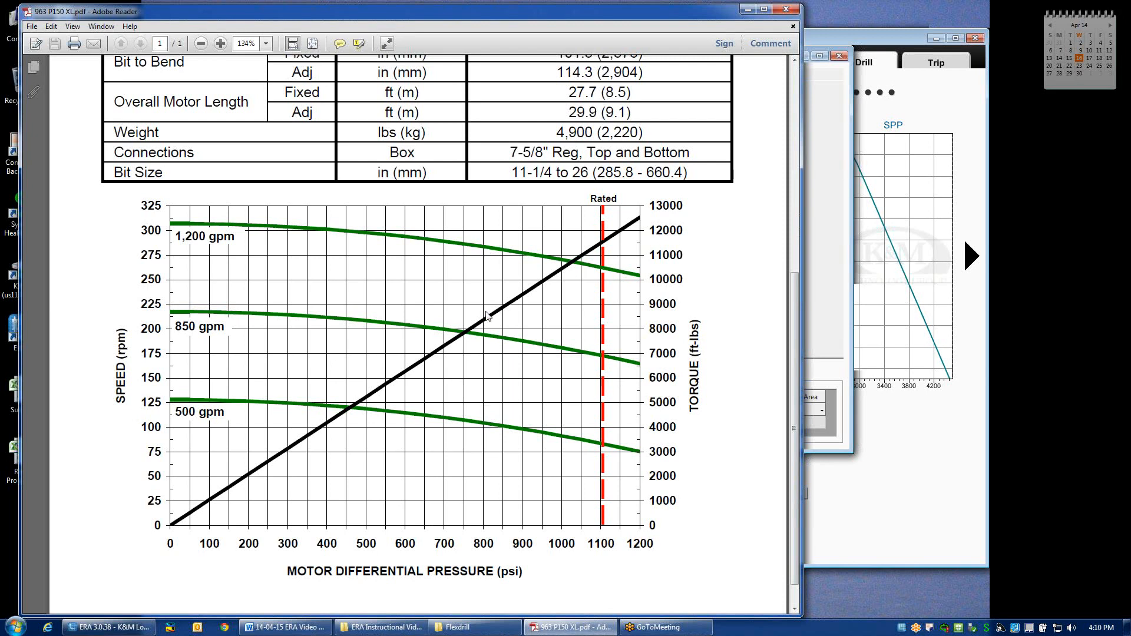
{"action": "mouse_move", "coordinate": [495, 253]}
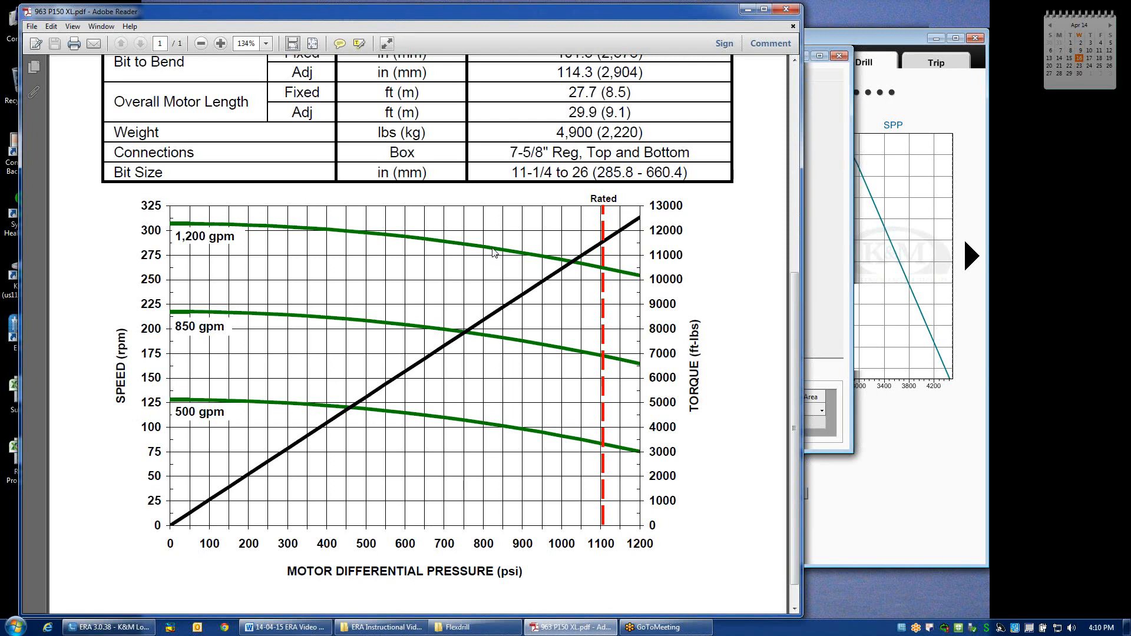
{"action": "mouse_move", "coordinate": [330, 167]}
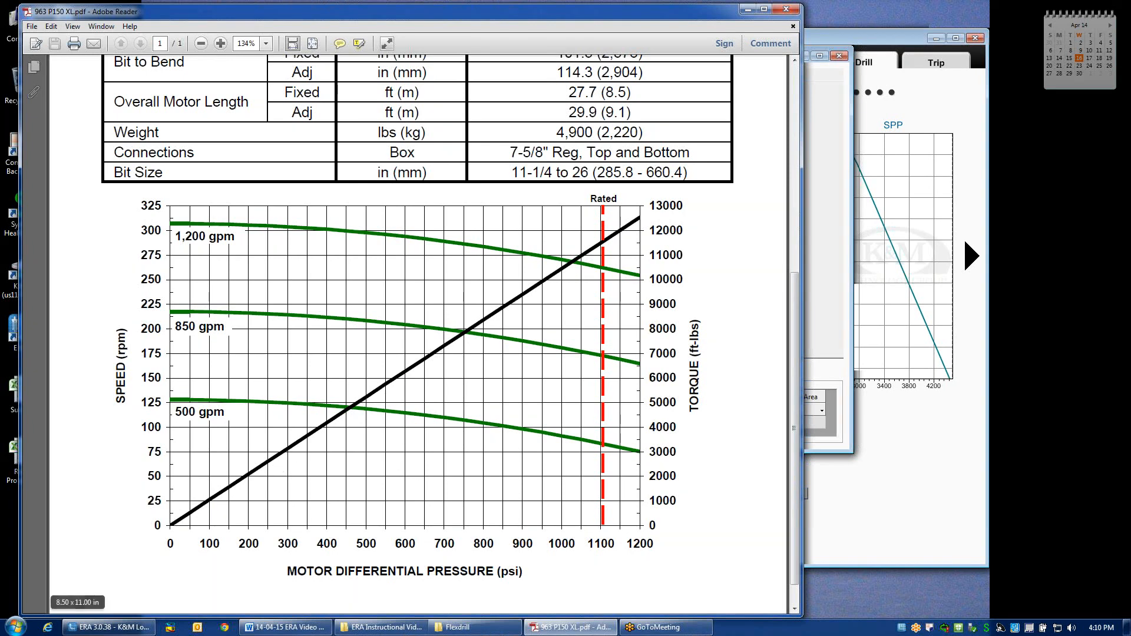
{"action": "mouse_move", "coordinate": [541, 300]}
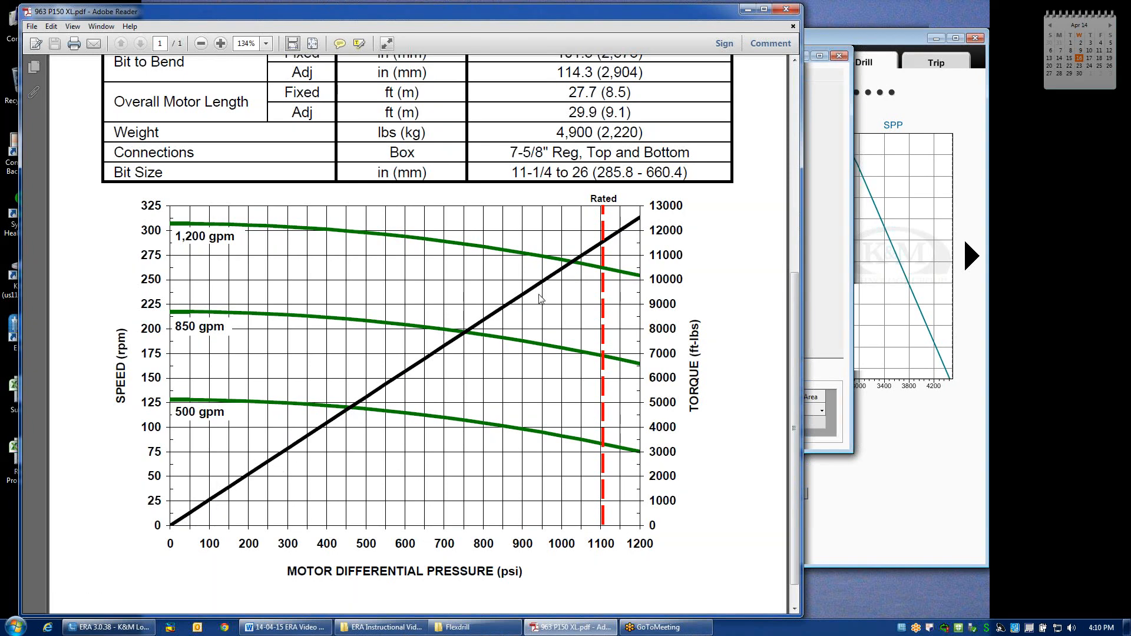
{"action": "mouse_move", "coordinate": [563, 266]}
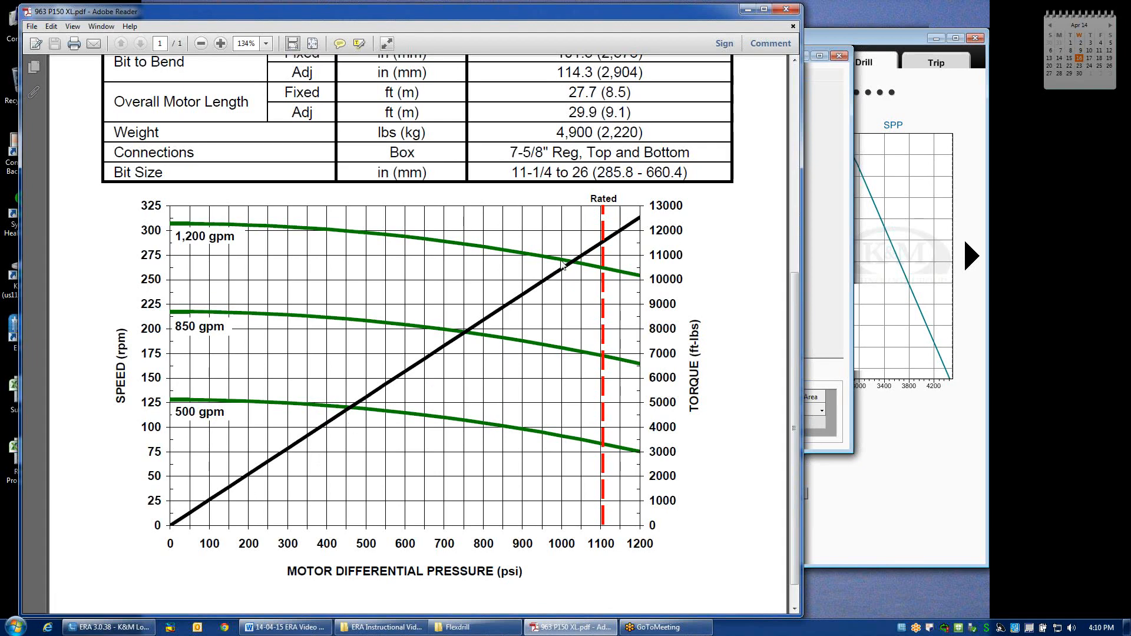
- Scroll the 9-5/8" P150 XL datasheet to the speed and torque vs differential pressure chart
{"action": "scroll", "scroll_direction": "up", "scroll_amount": 3}
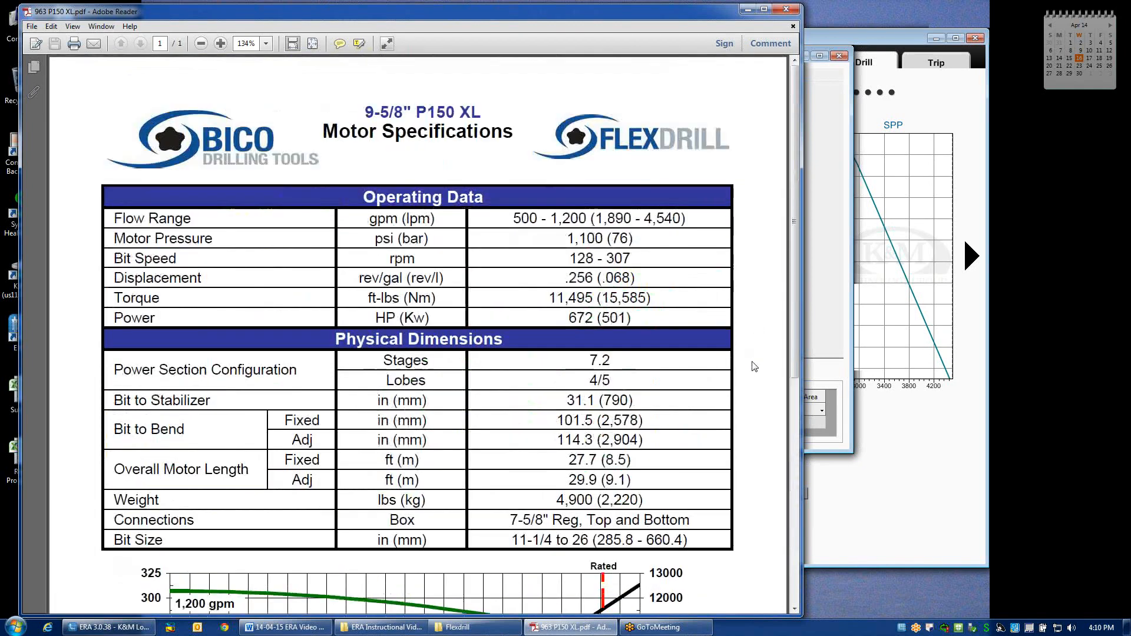
{"action": "scroll", "scroll_direction": "down", "scroll_amount": 3}
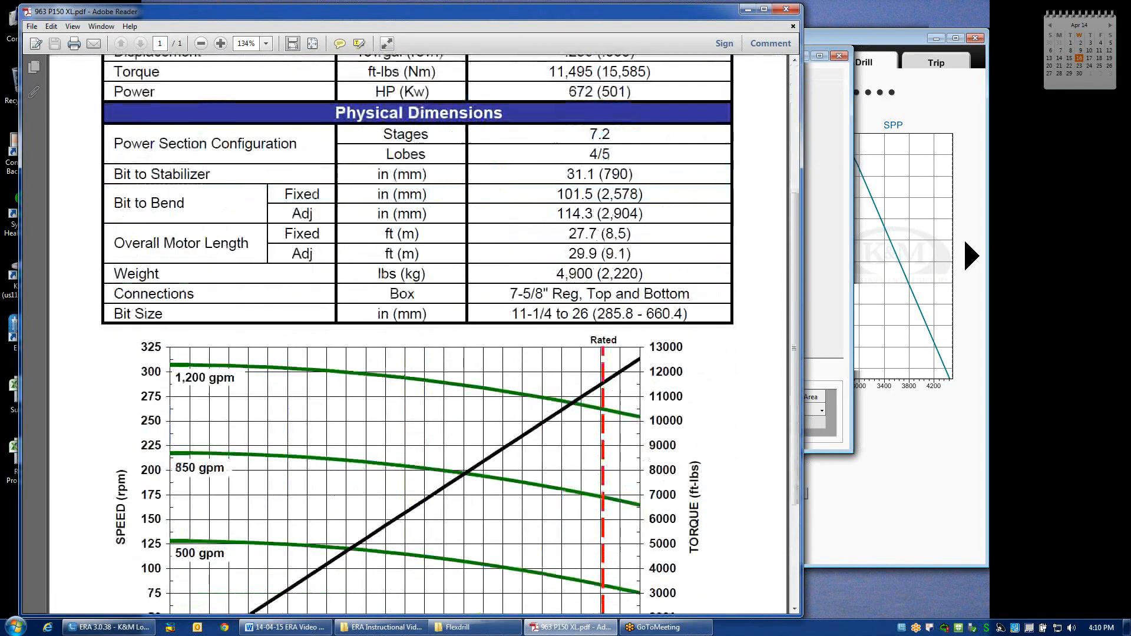
{"action": "scroll", "scroll_direction": "down", "scroll_amount": 3}
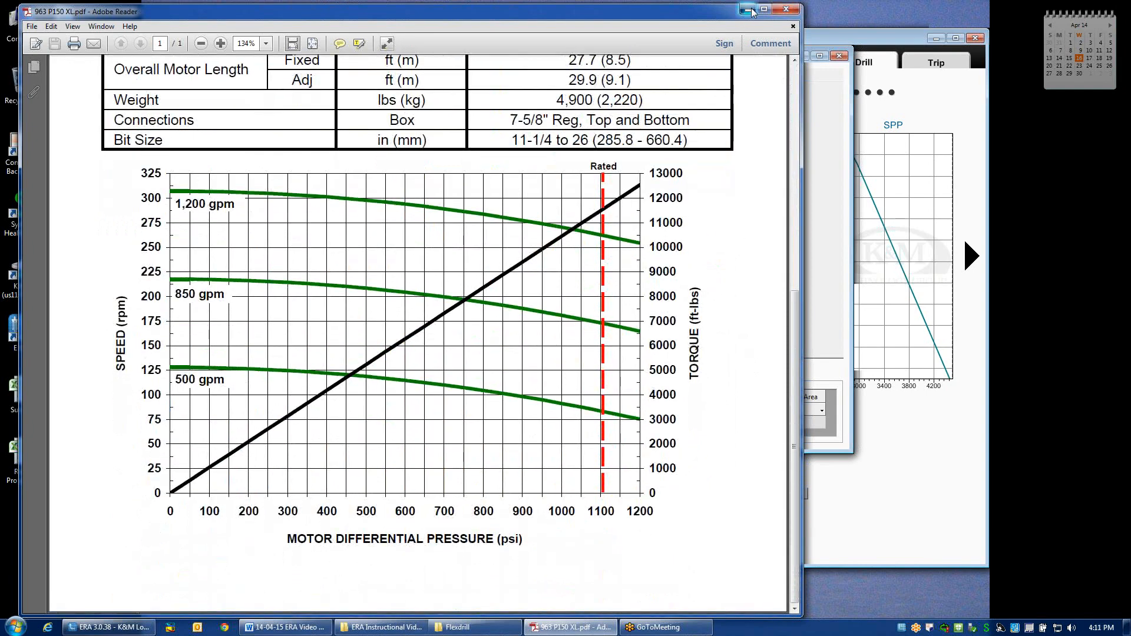
- Minimize Reader and open the Motor Database III MBK workbook from the Motor Database folder
{"action": "left_click", "coordinate": [748, 9]}
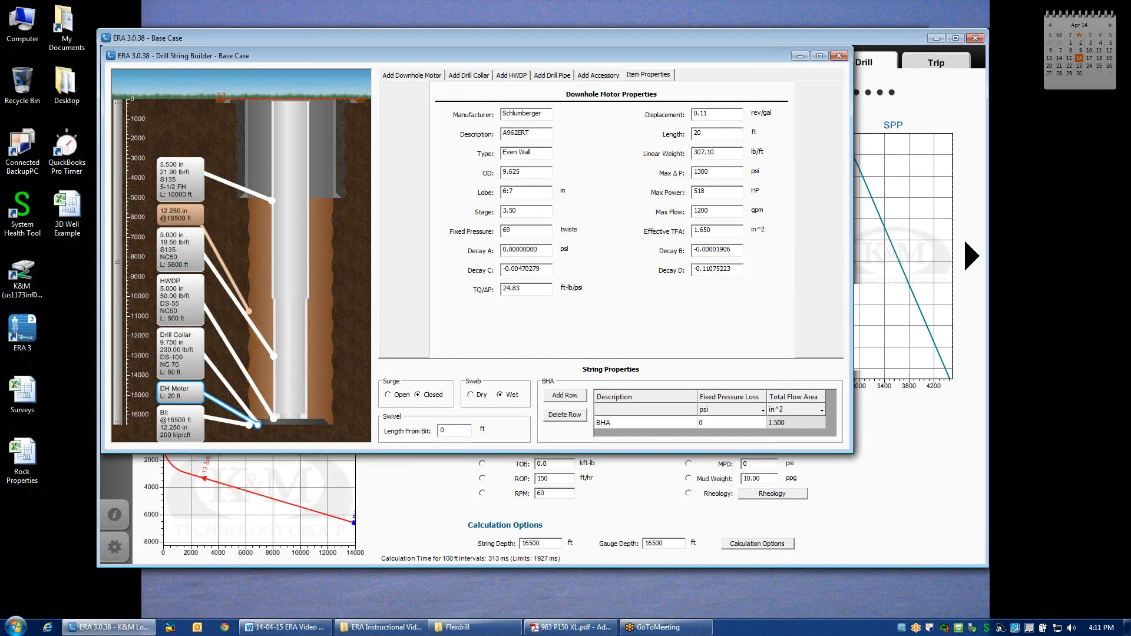
{"action": "mouse_move", "coordinate": [475, 627]}
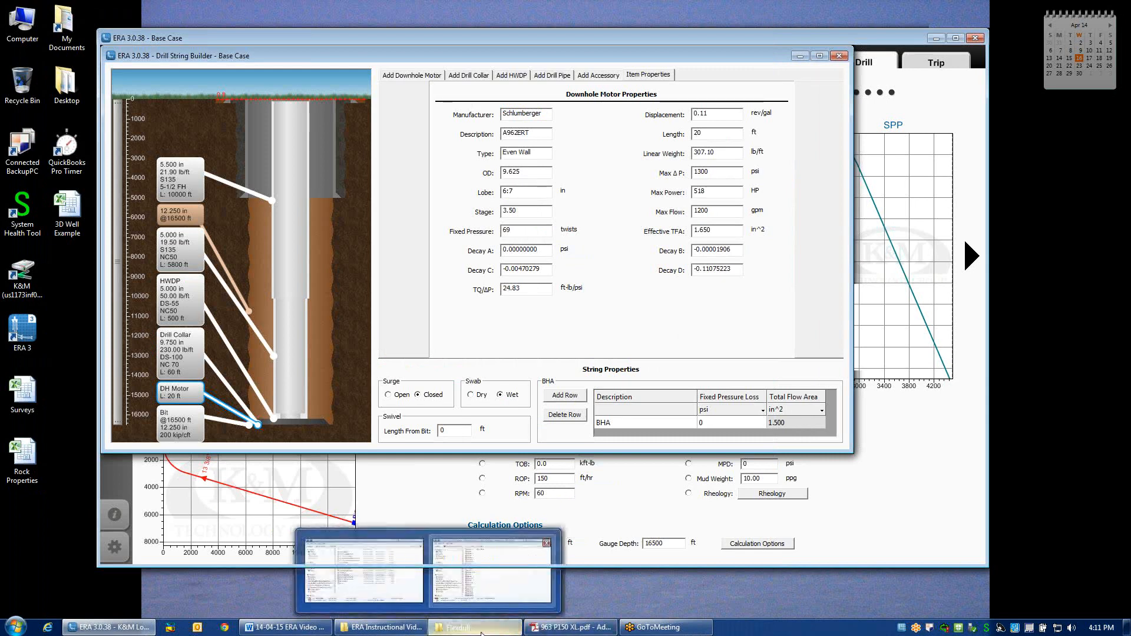
{"action": "left_click", "coordinate": [473, 627]}
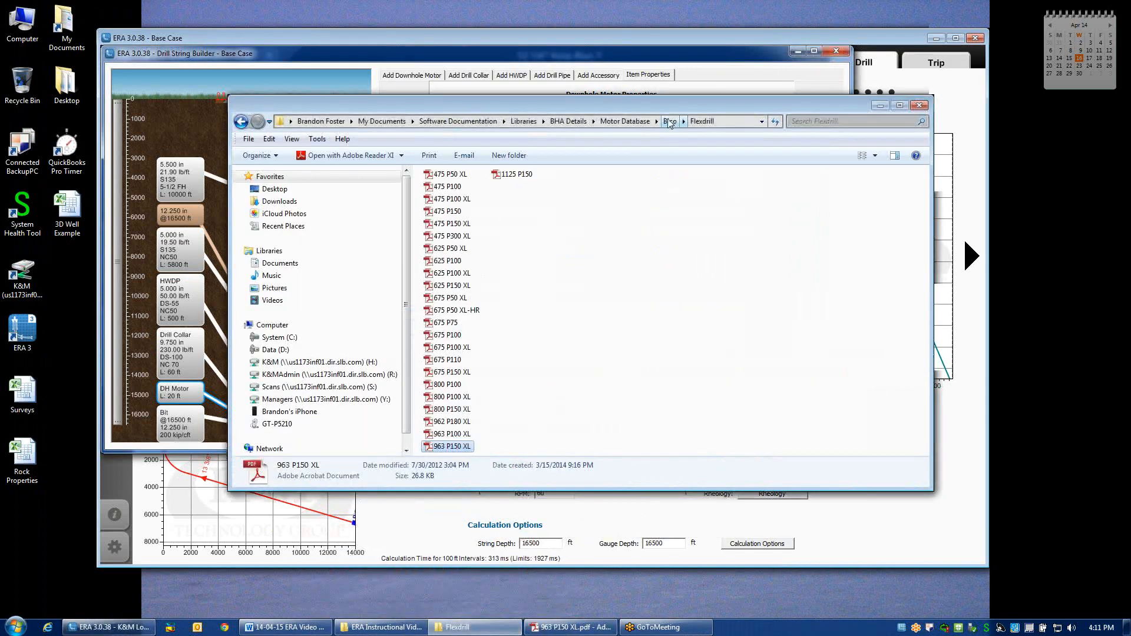
{"action": "left_click", "coordinate": [625, 120]}
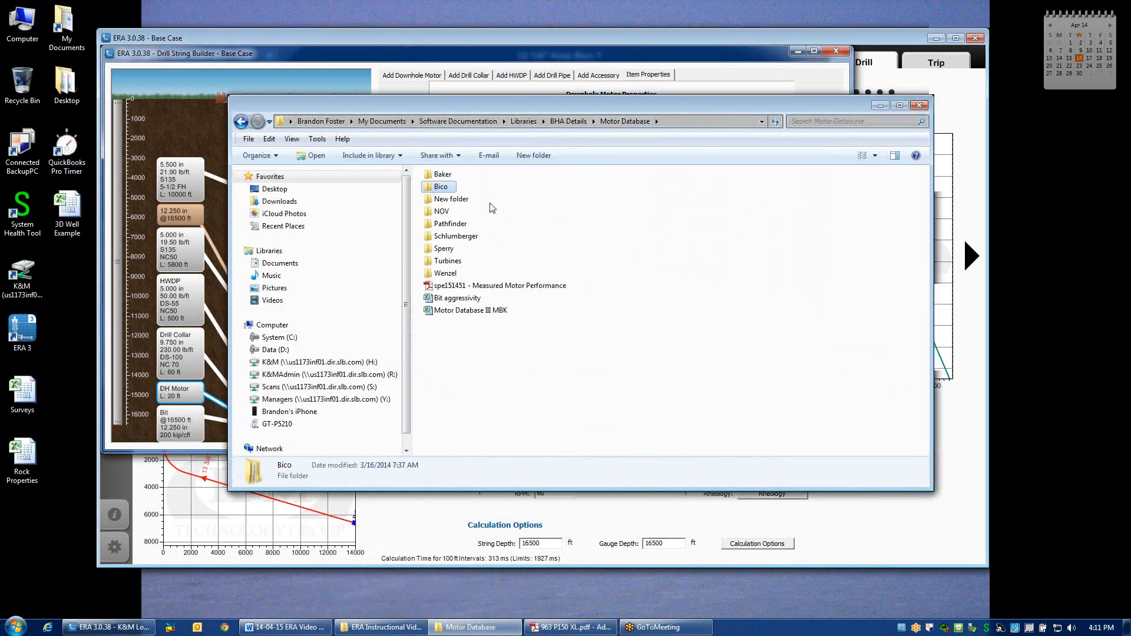
{"action": "double_click", "coordinate": [469, 309]}
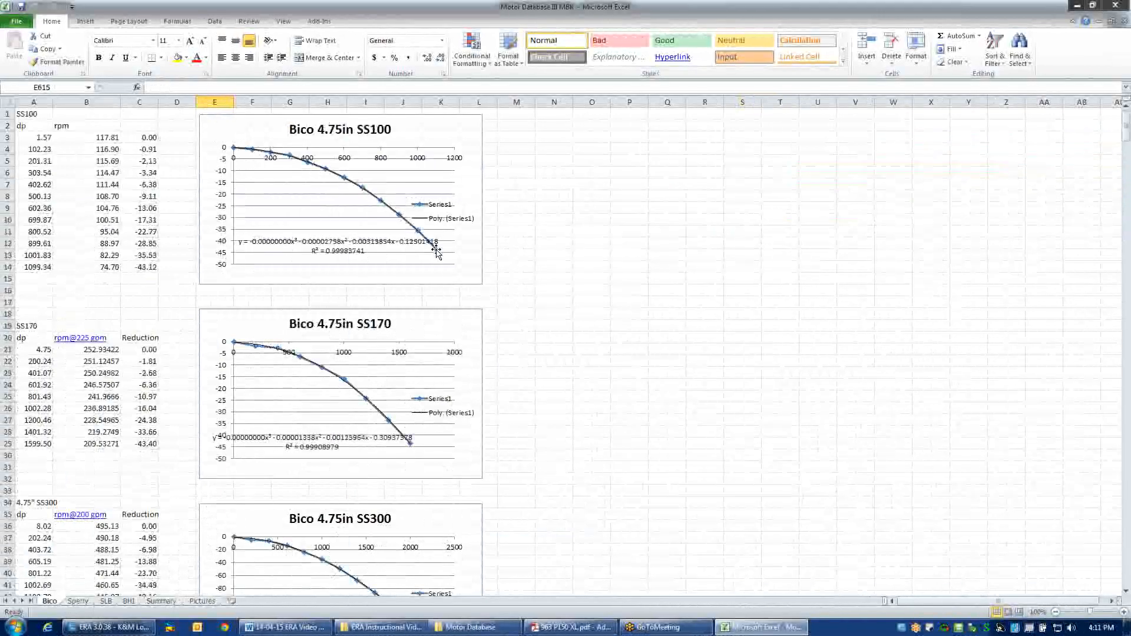
{"action": "mouse_move", "coordinate": [436, 253]}
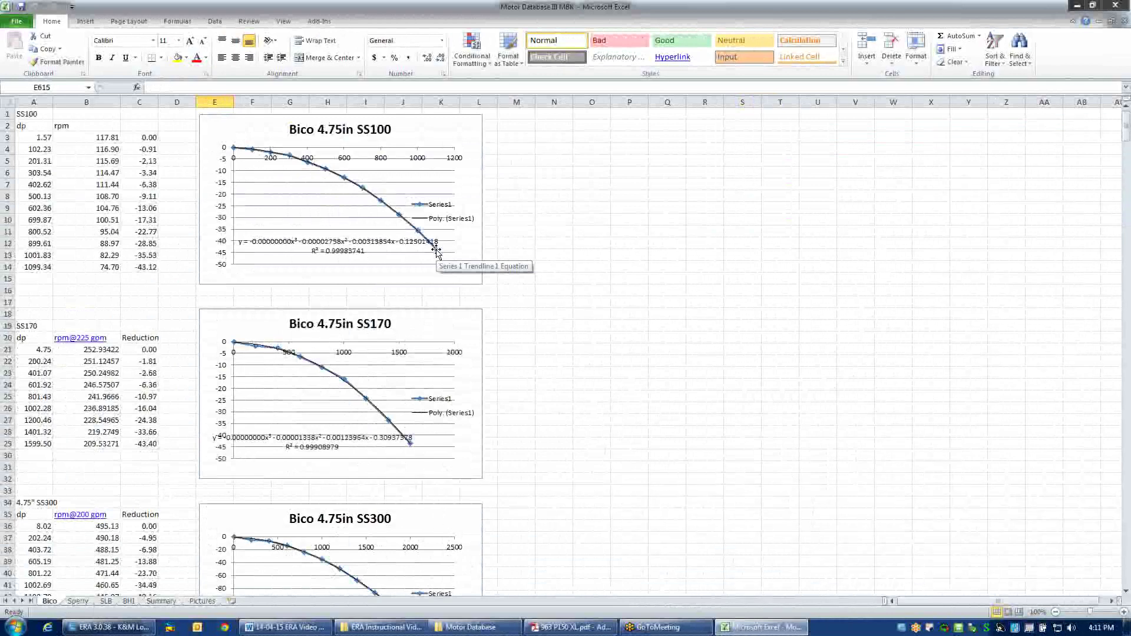
{"action": "mouse_move", "coordinate": [208, 164]}
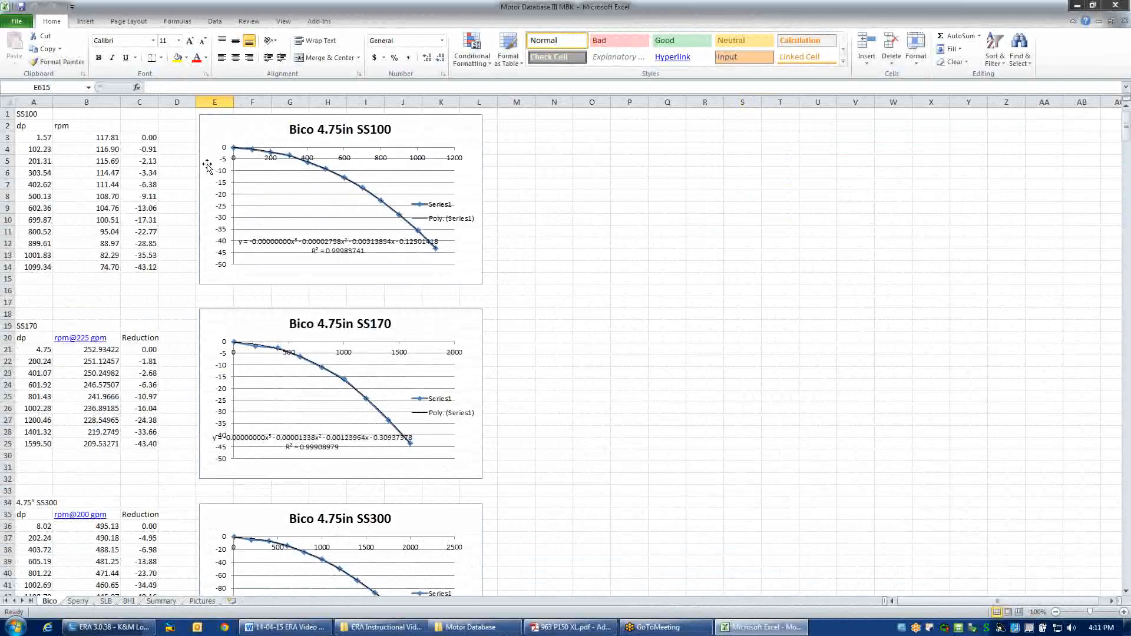
{"action": "mouse_move", "coordinate": [229, 277]}
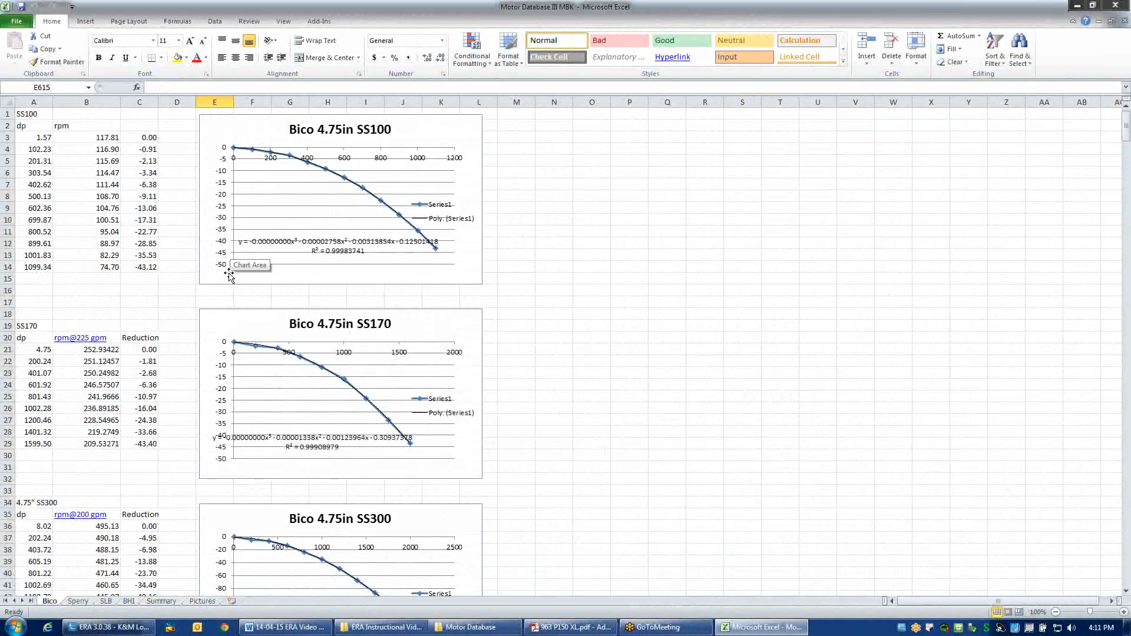
{"action": "mouse_move", "coordinate": [436, 251]}
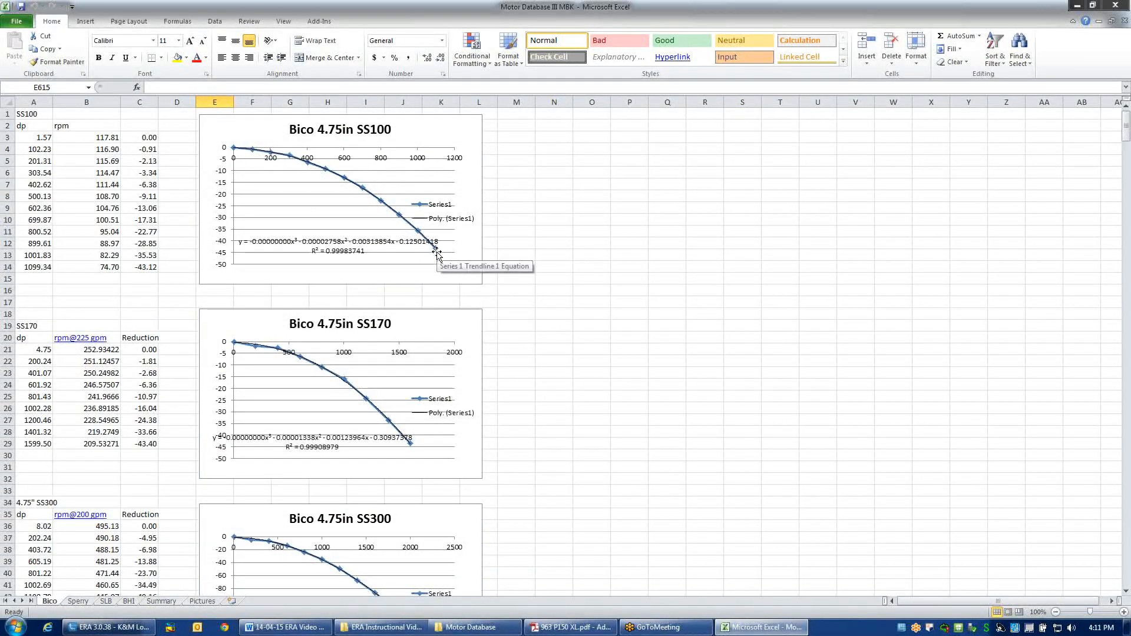
{"action": "mouse_move", "coordinate": [424, 235]}
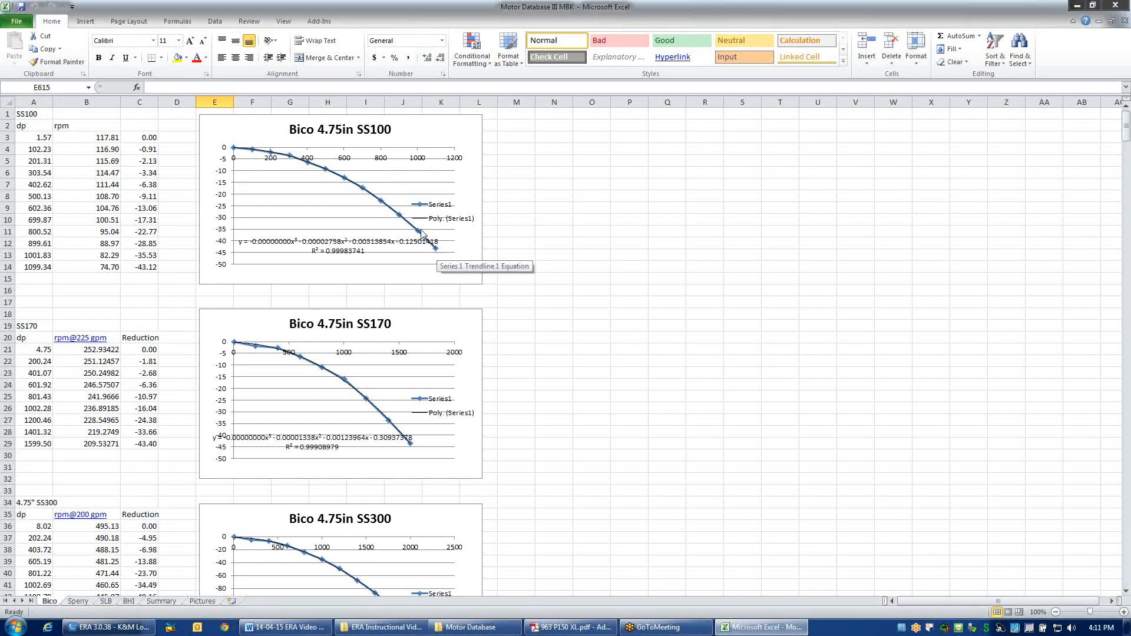
{"action": "mouse_move", "coordinate": [279, 247]}
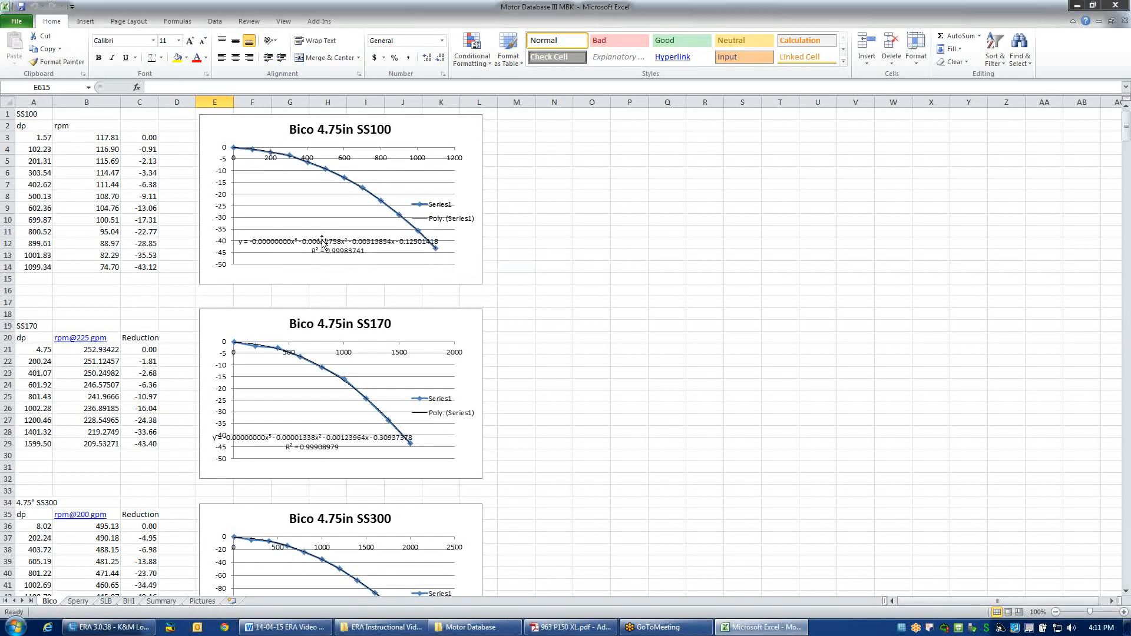
{"action": "mouse_move", "coordinate": [421, 242]}
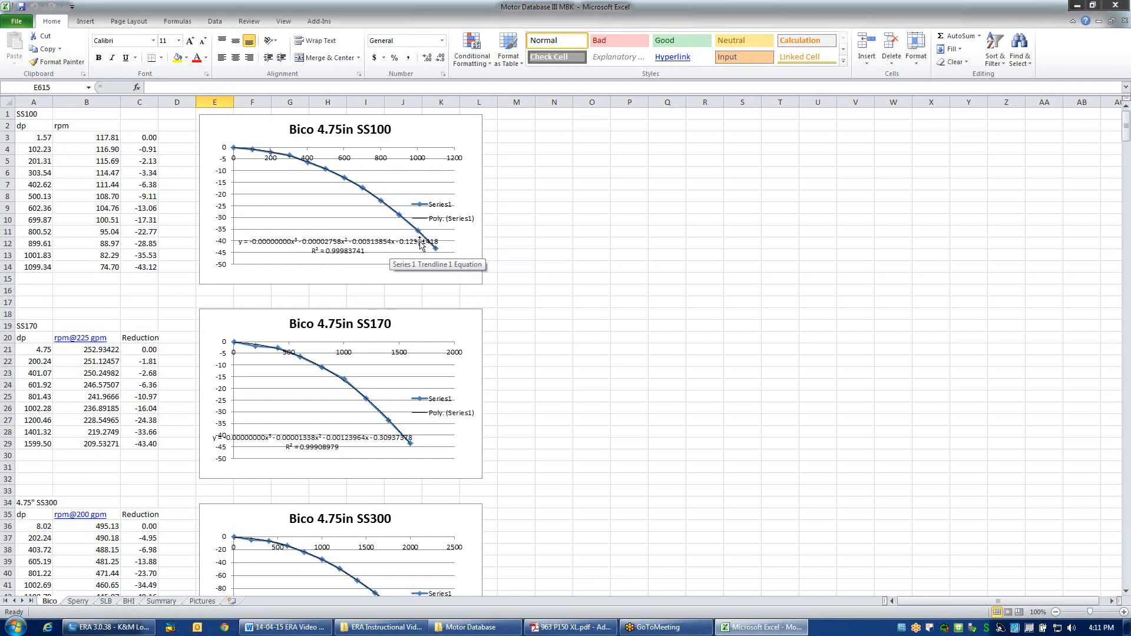
{"action": "mouse_move", "coordinate": [350, 260]}
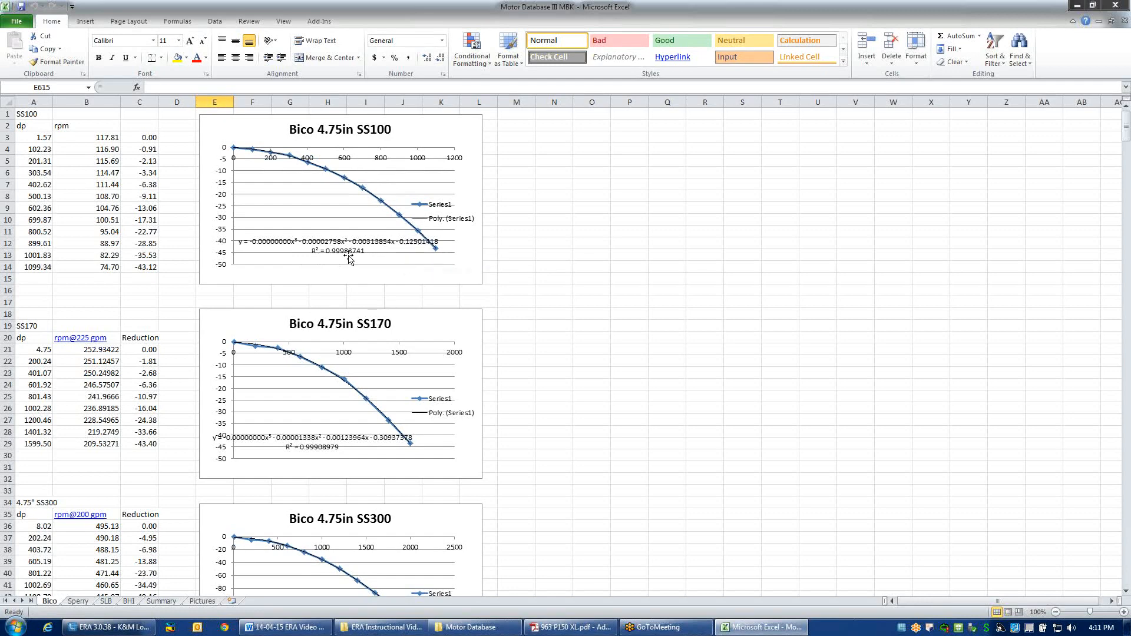
{"action": "mouse_move", "coordinate": [569, 626]}
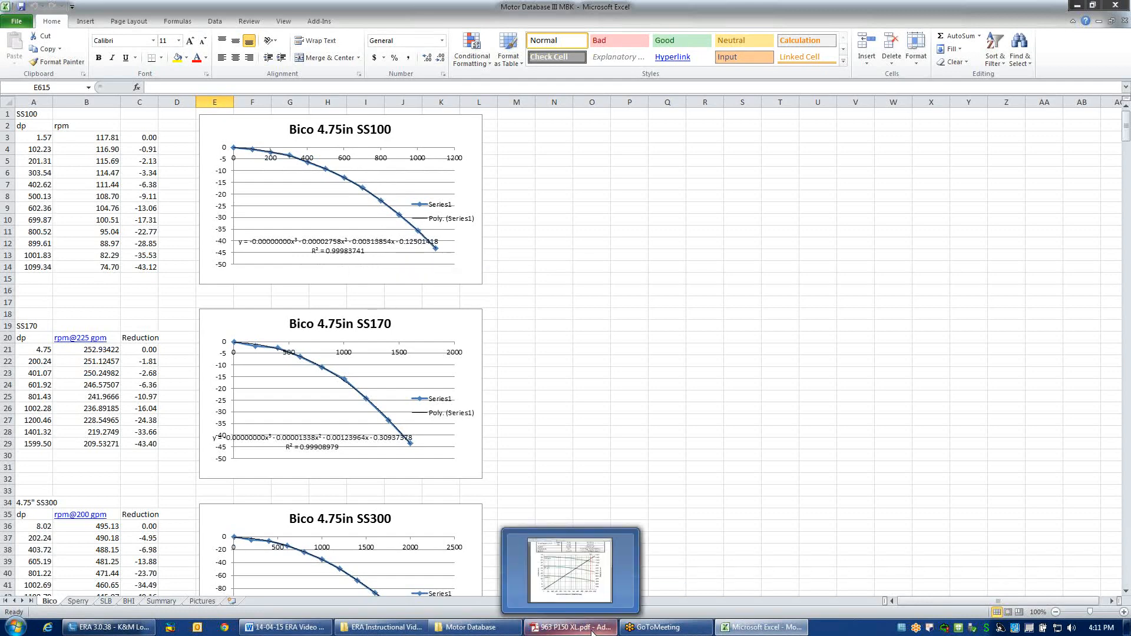
{"action": "mouse_move", "coordinate": [324, 166]}
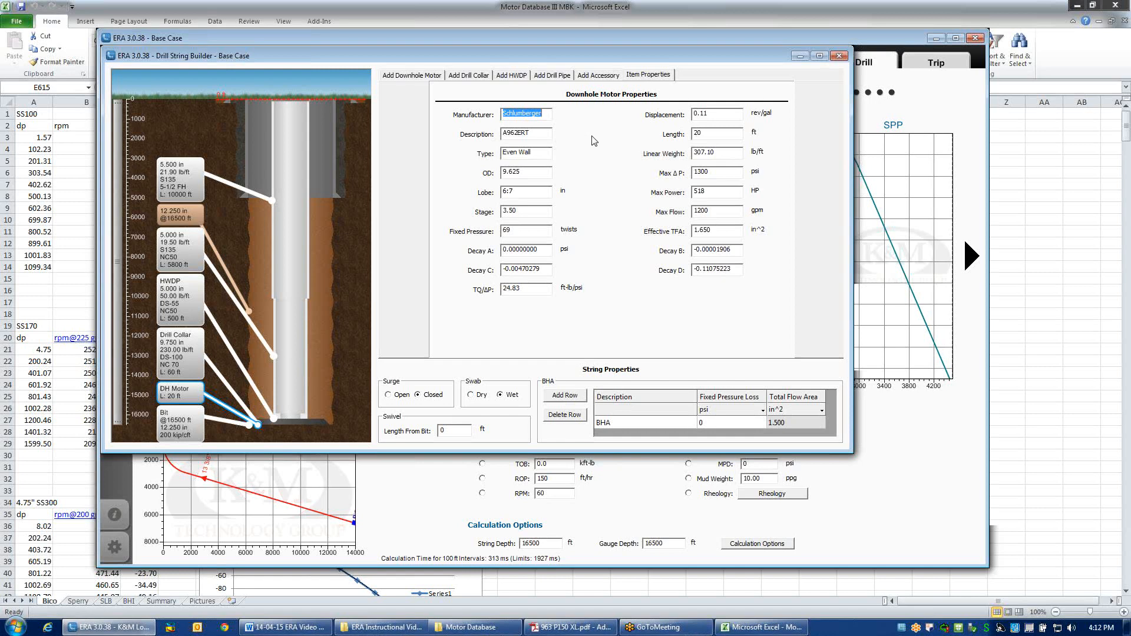
{"action": "mouse_move", "coordinate": [782, 103]}
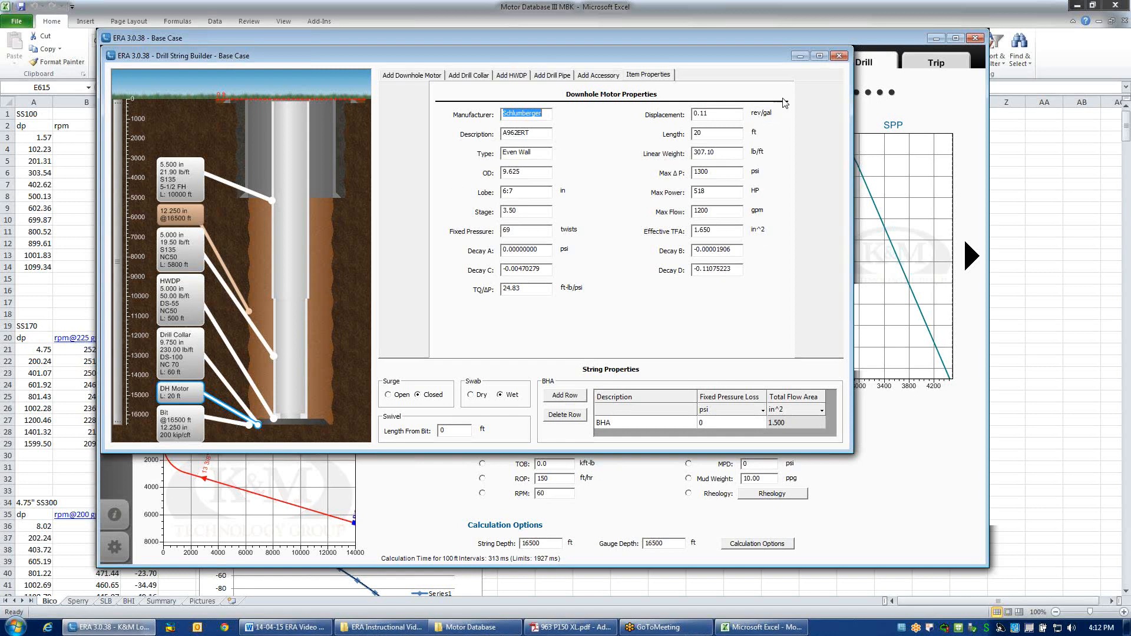
{"action": "mouse_move", "coordinate": [781, 101]}
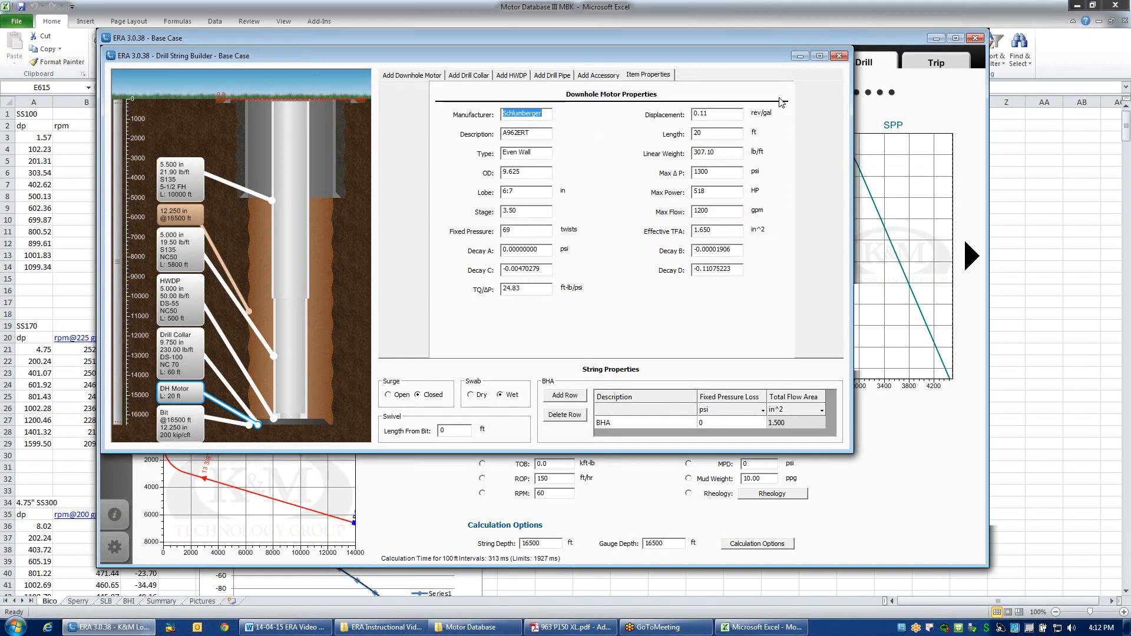
{"action": "mouse_move", "coordinate": [1034, 93]}
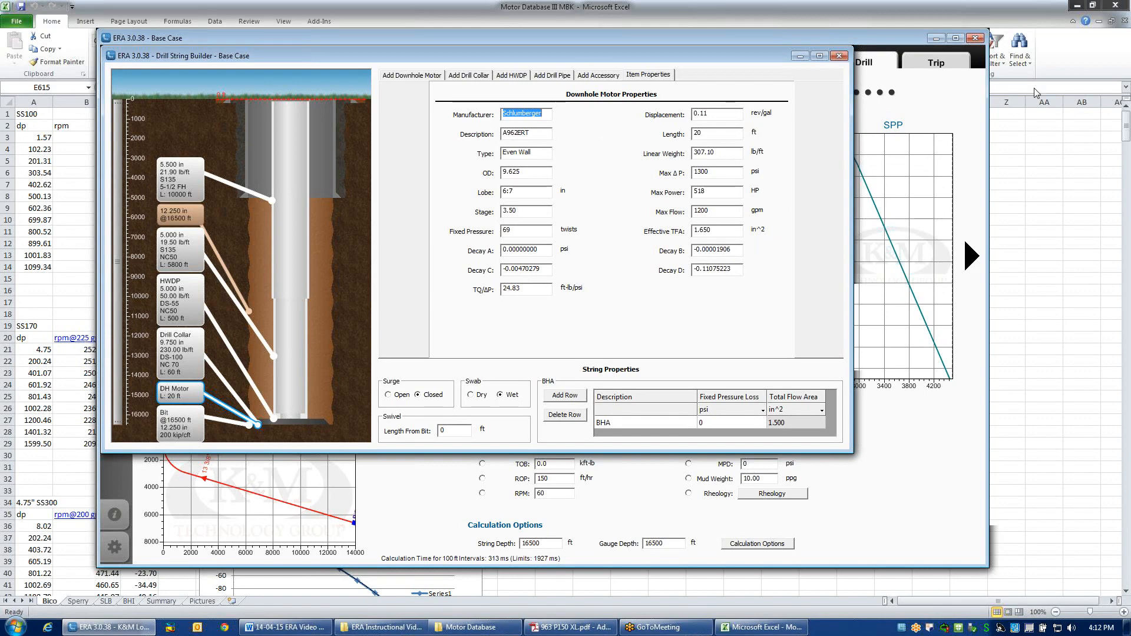